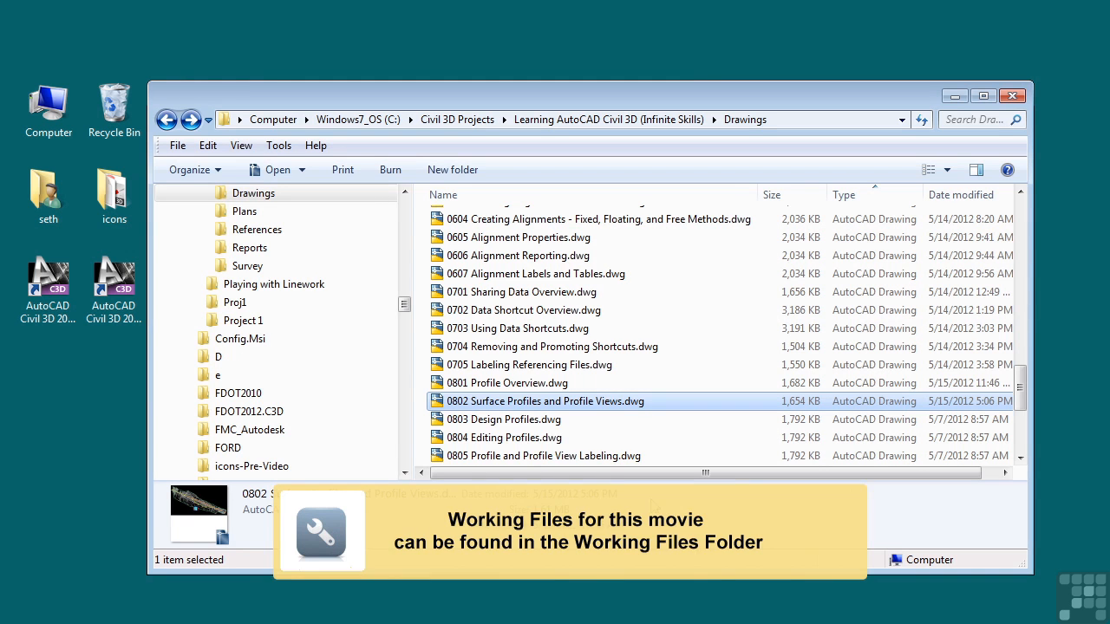
mouse_move(495, 406)
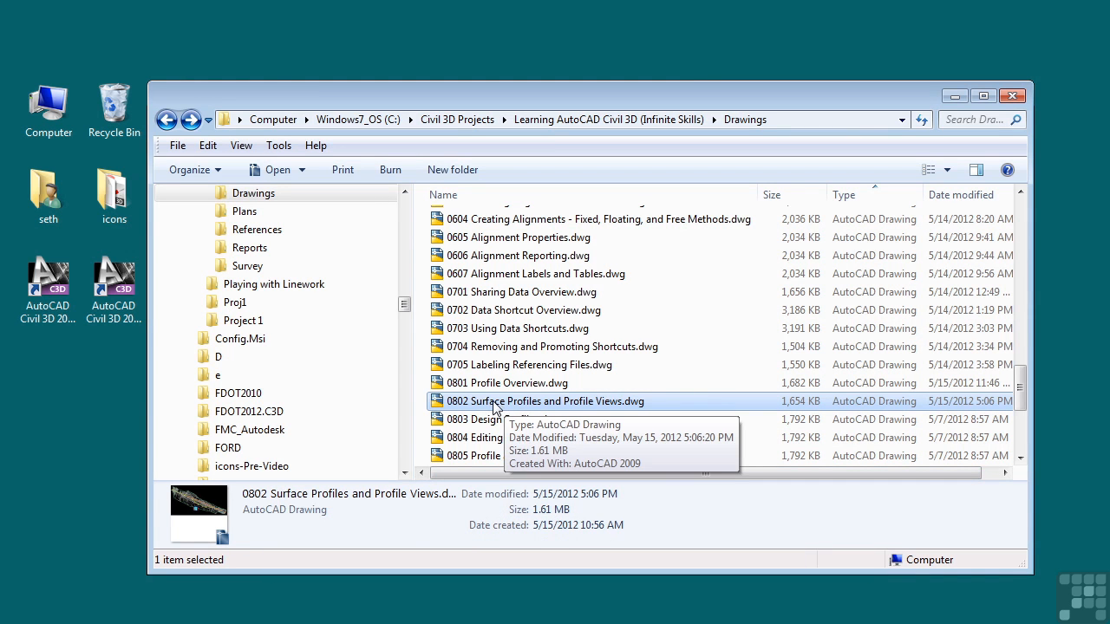
mouse_move(579, 408)
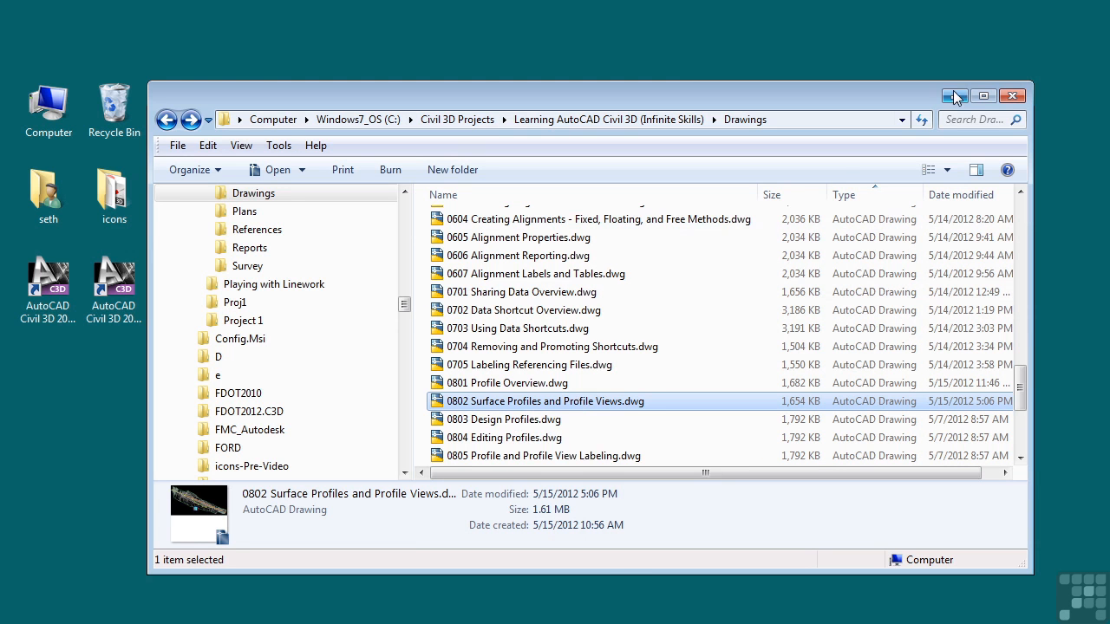
Open the 0802 Surface Profiles and Profile Views drawing
double_click(546, 401)
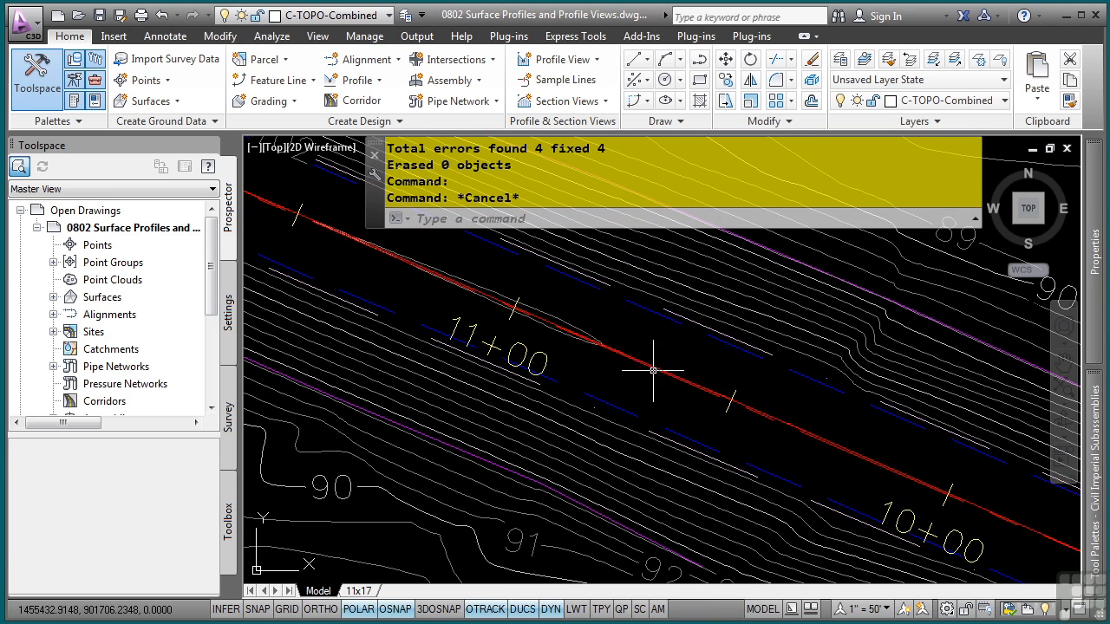
mouse_move(742, 406)
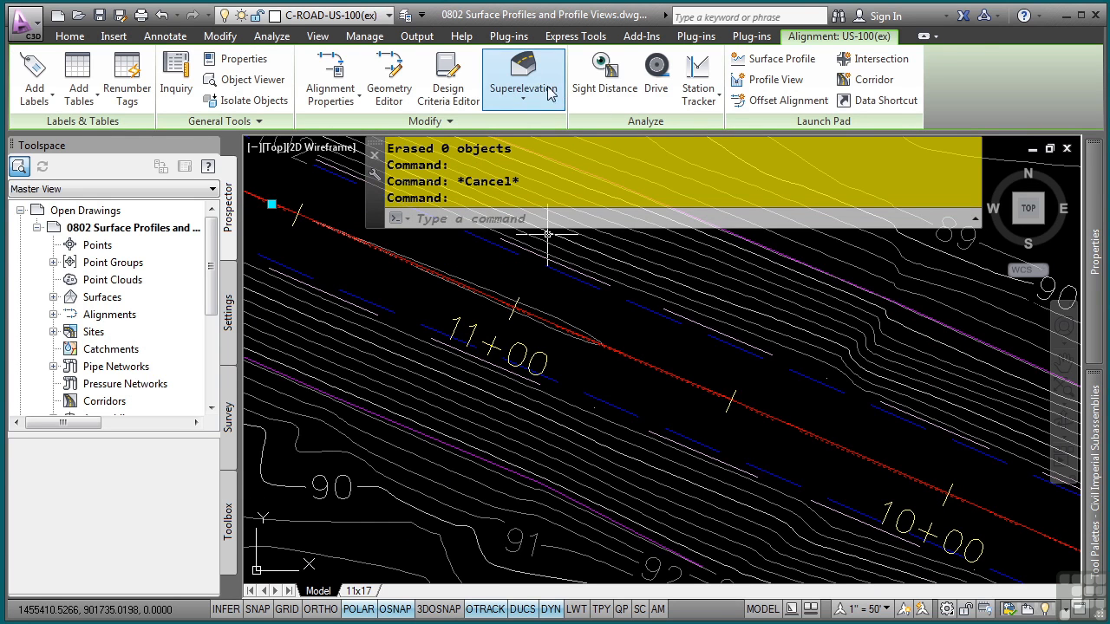
mouse_move(774, 59)
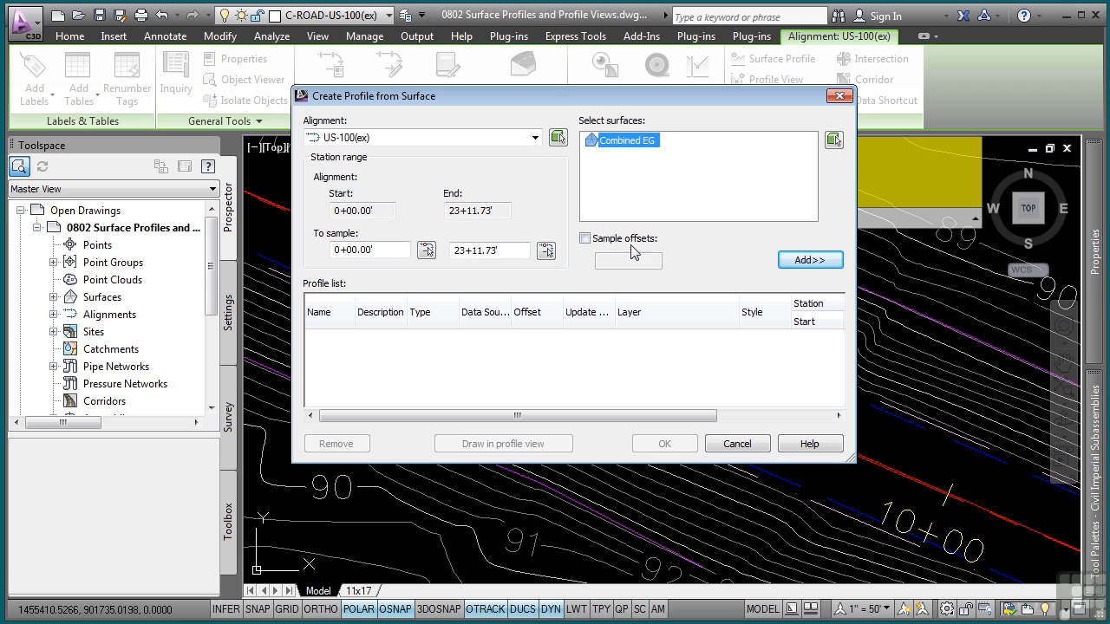
Add the Combined EG profile, offset sampling off, keeping the Existing Ground Profile style
click(585, 238)
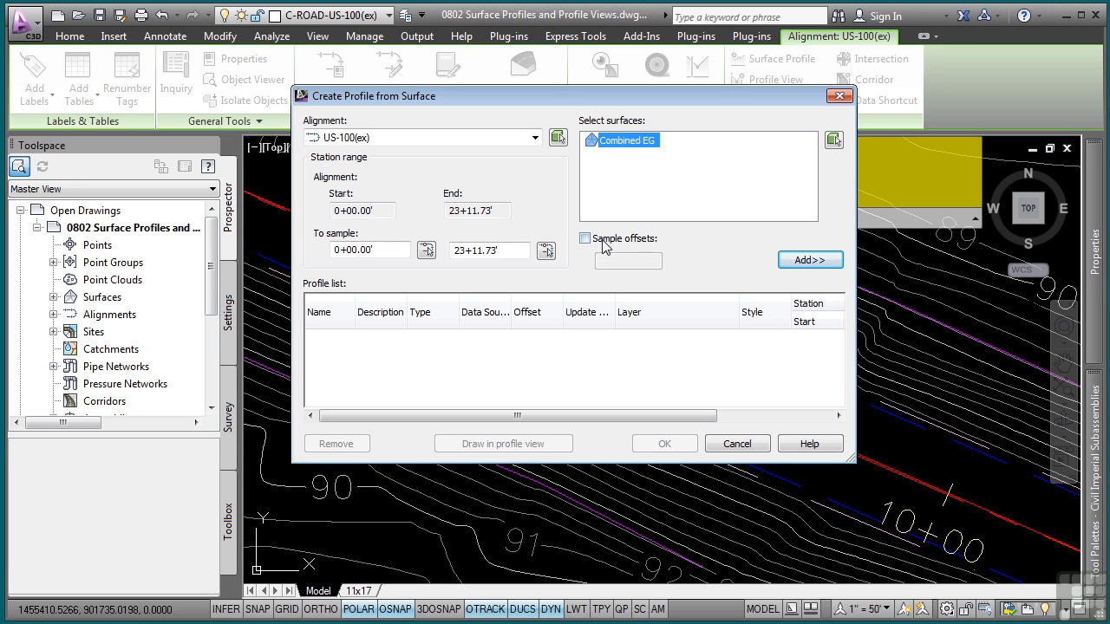
click(585, 238)
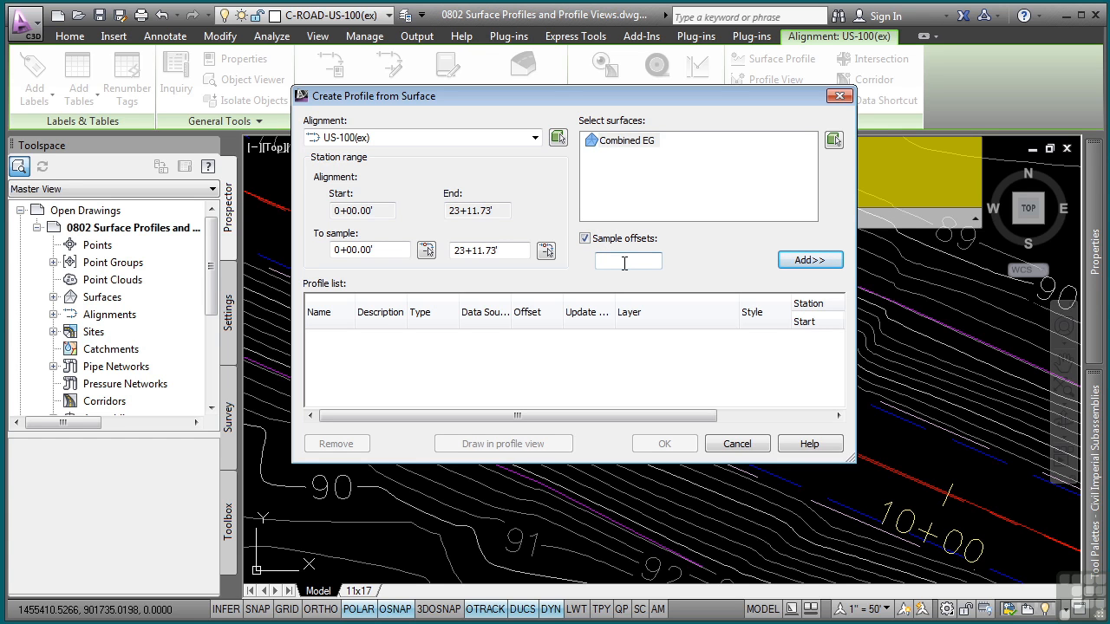
click(628, 261)
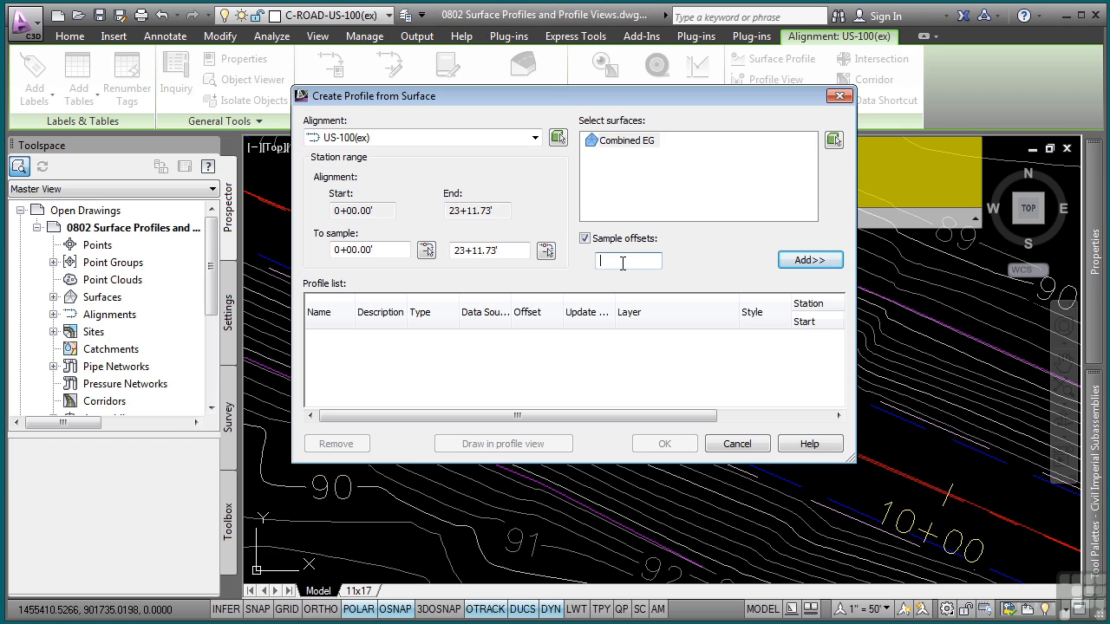
click(585, 239)
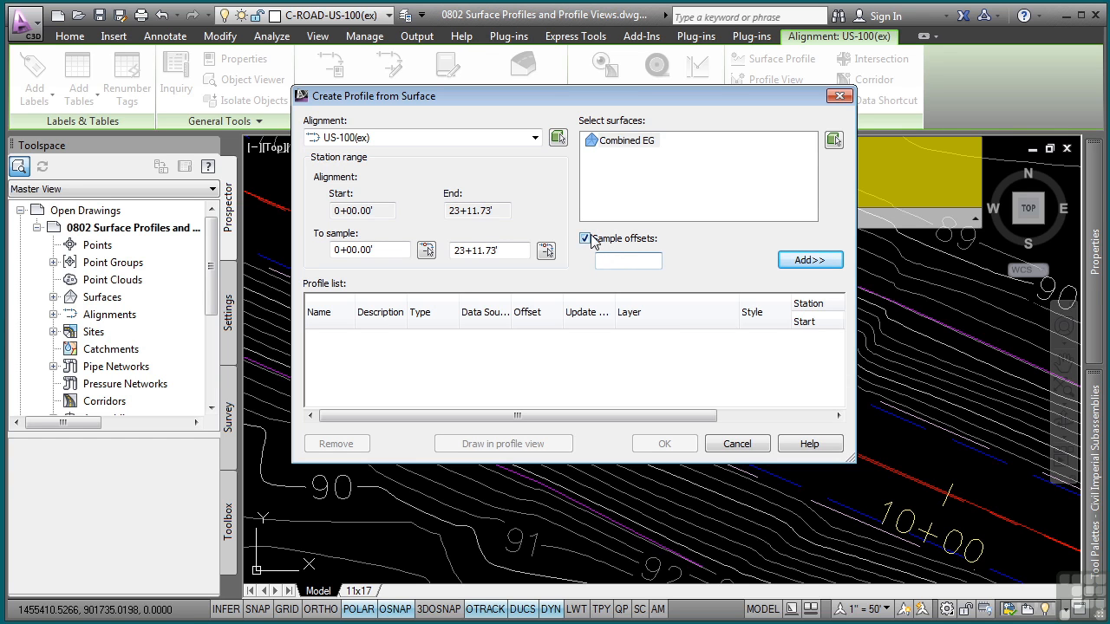
click(585, 238)
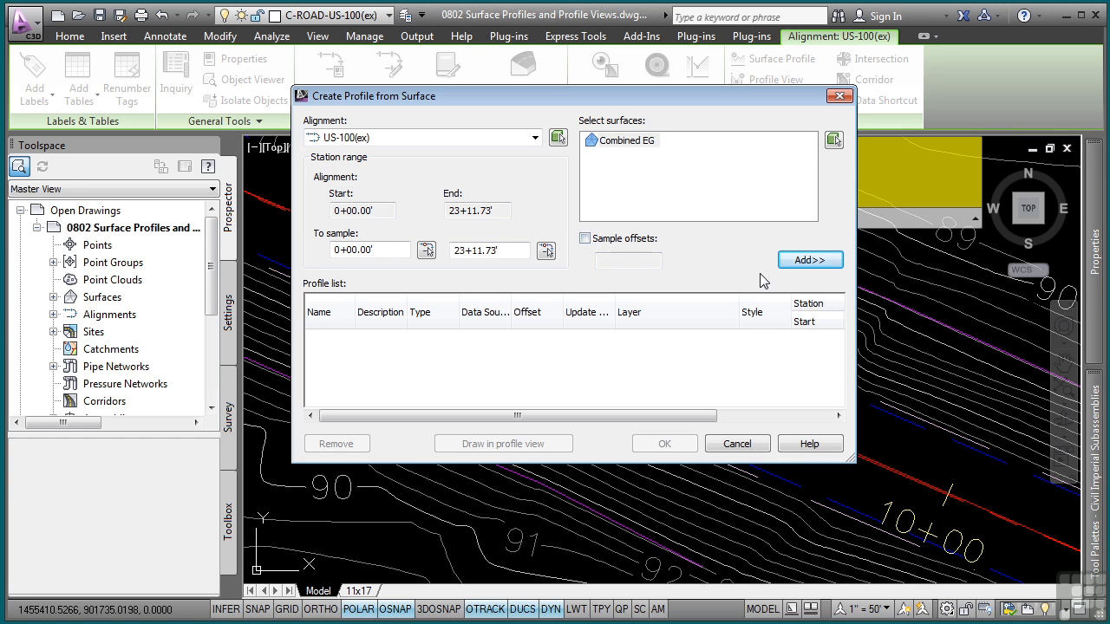
click(810, 260)
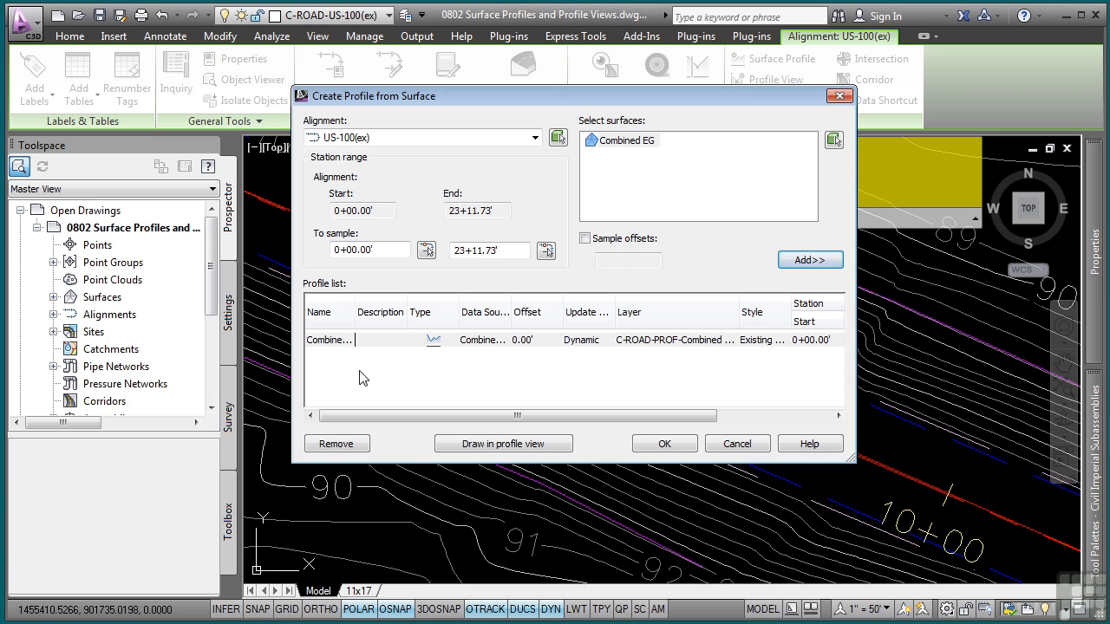
mouse_move(358, 351)
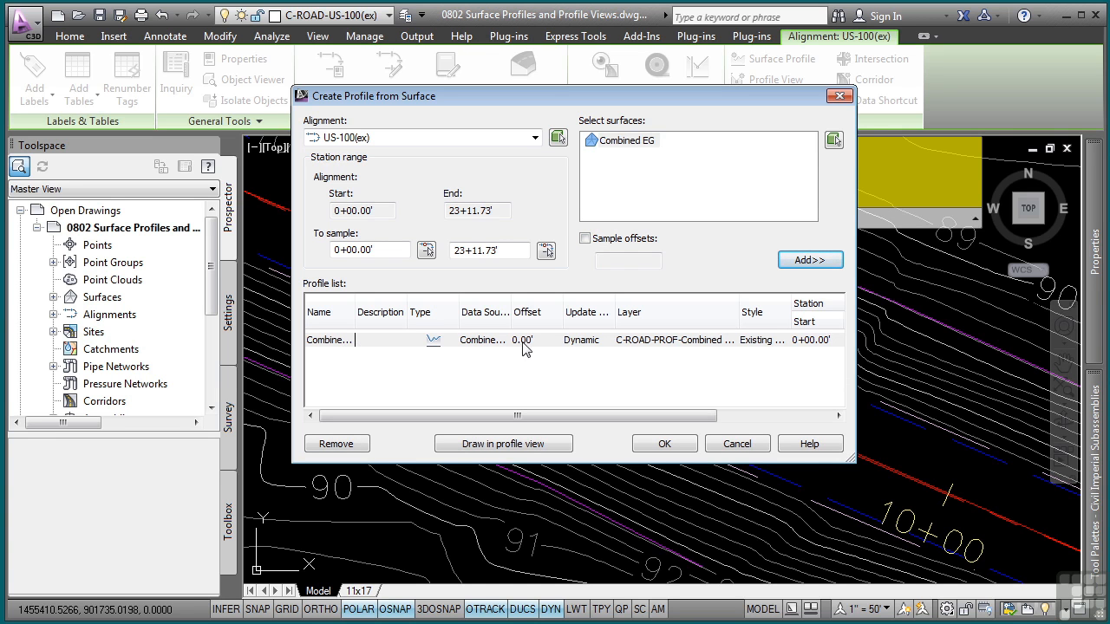
mouse_move(693, 351)
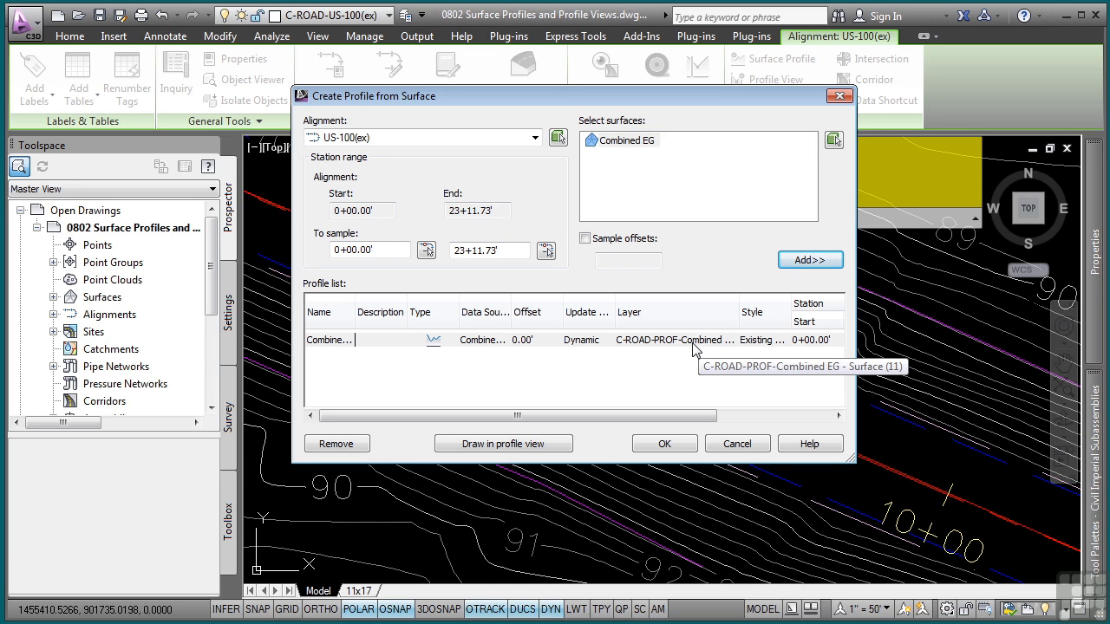
mouse_move(765, 353)
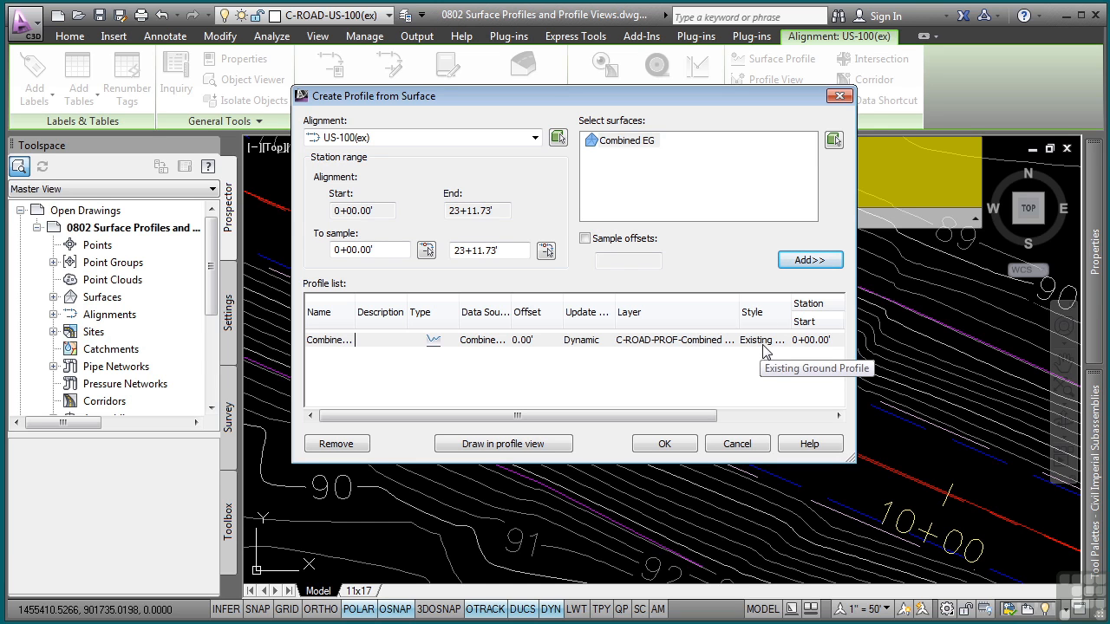
click(762, 339)
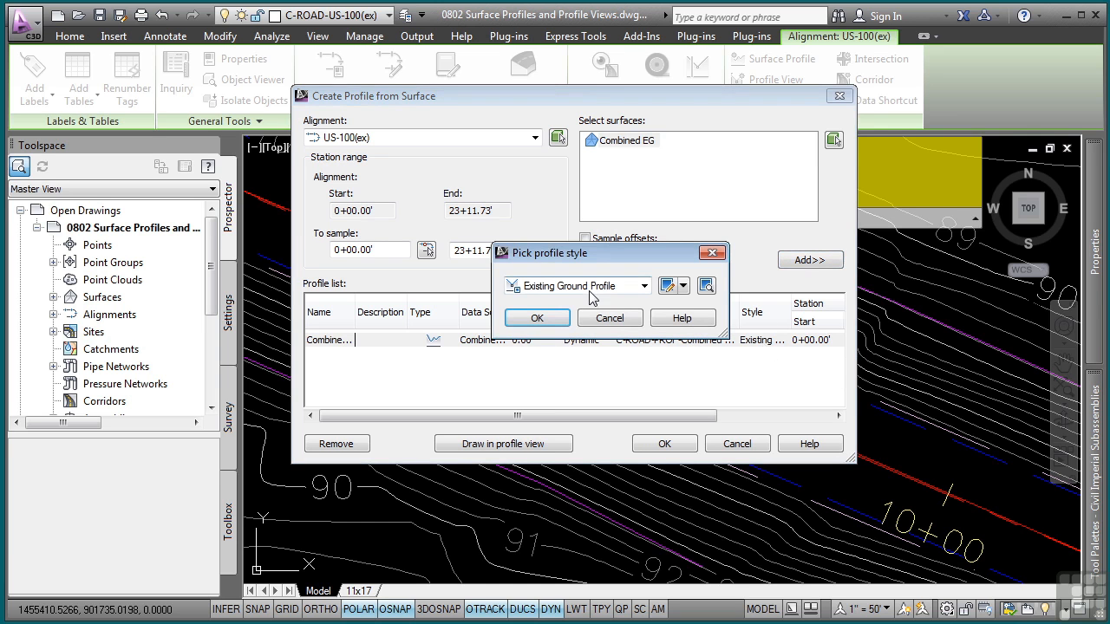
click(537, 318)
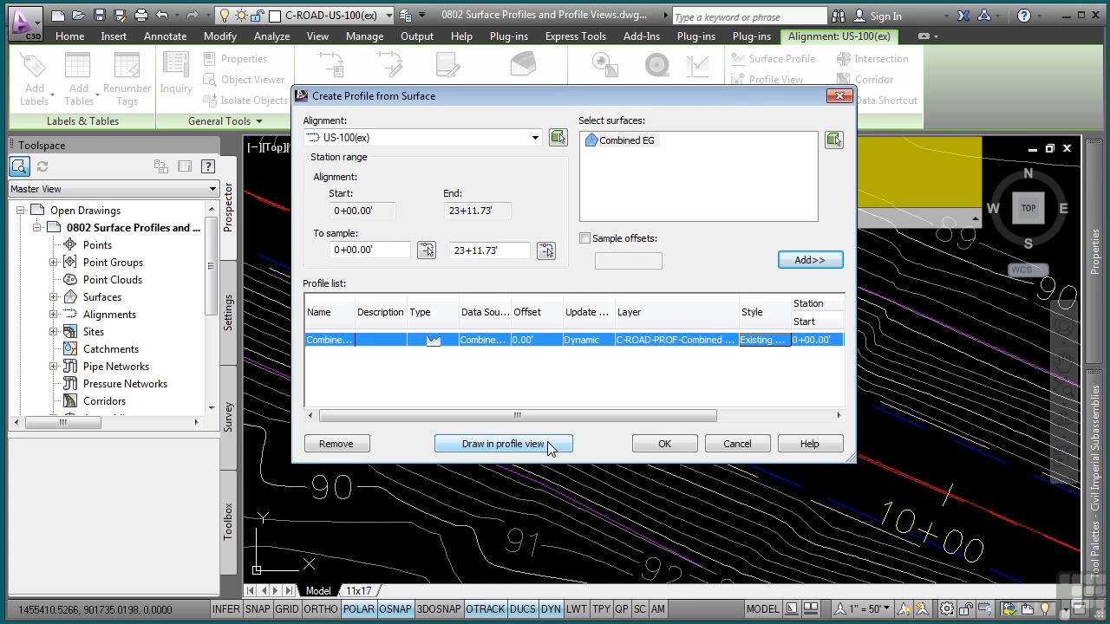
Name the new profile view US-100(ex) and give it the Full Grid style
click(503, 444)
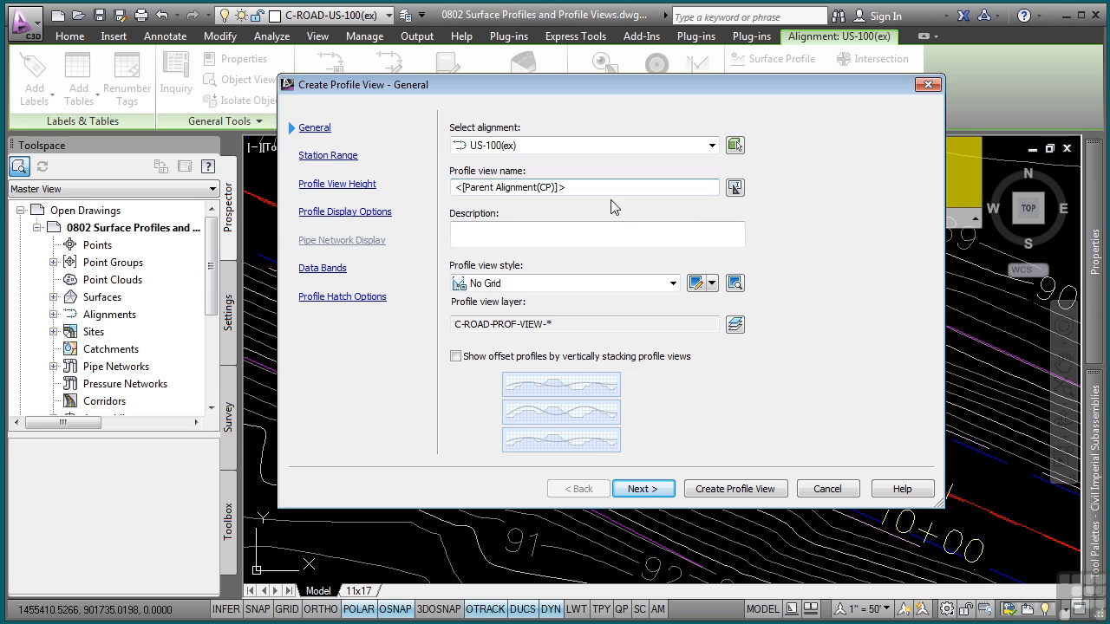
mouse_move(581, 219)
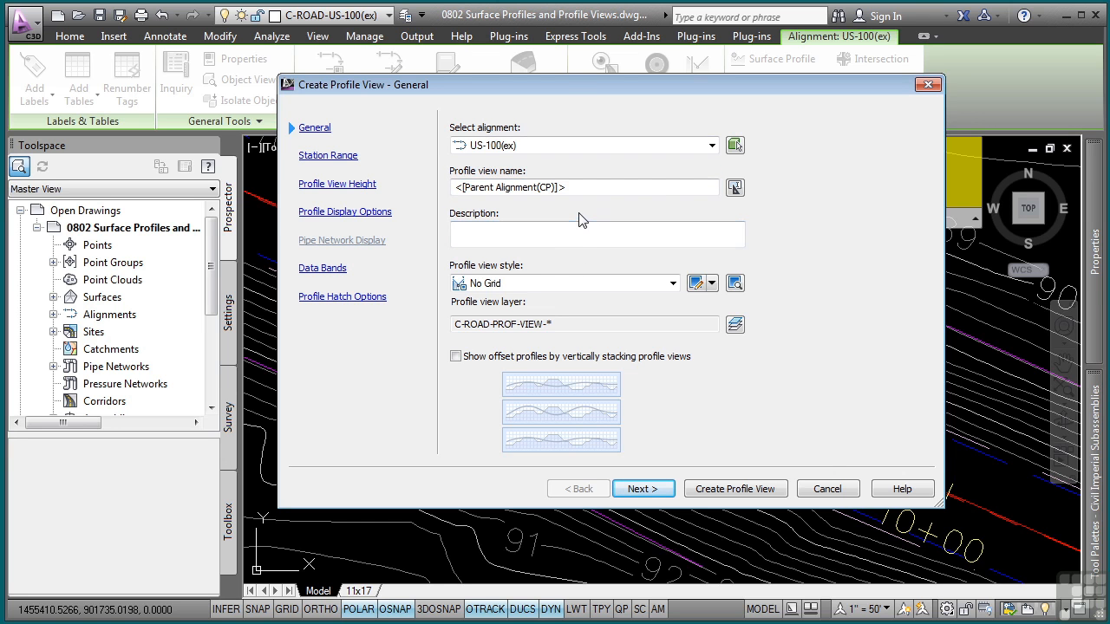
mouse_move(603, 203)
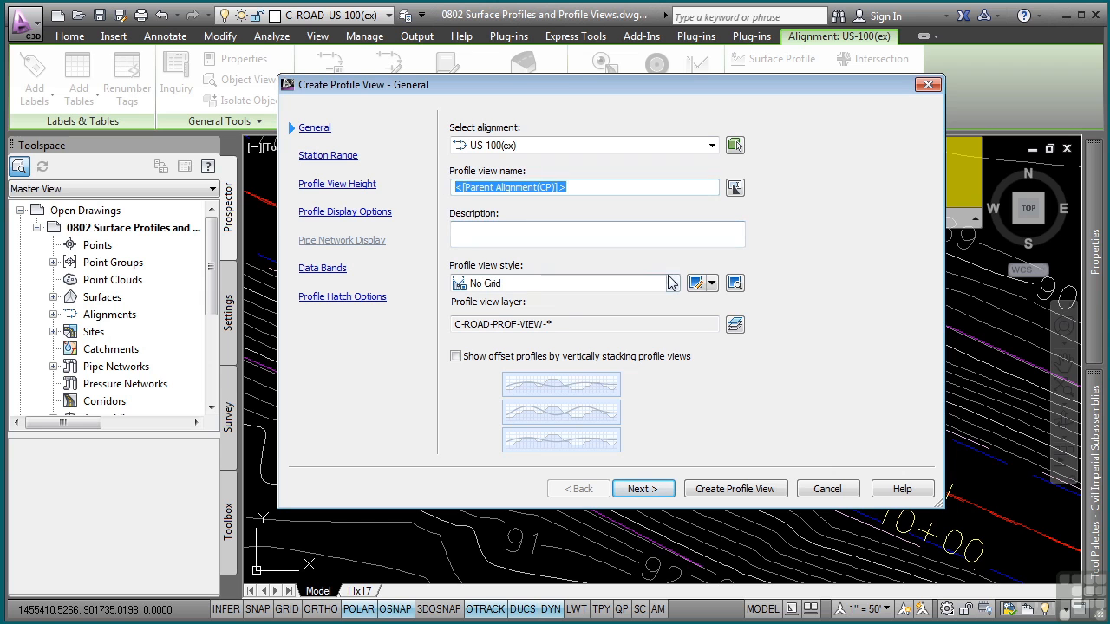
text(US-100(ex)
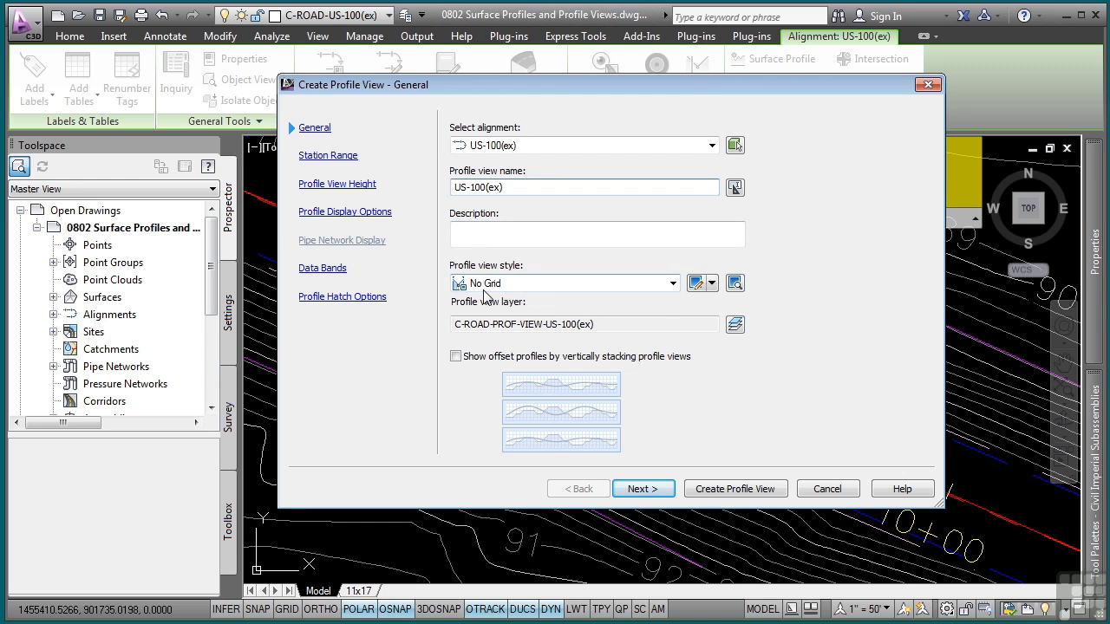
click(674, 283)
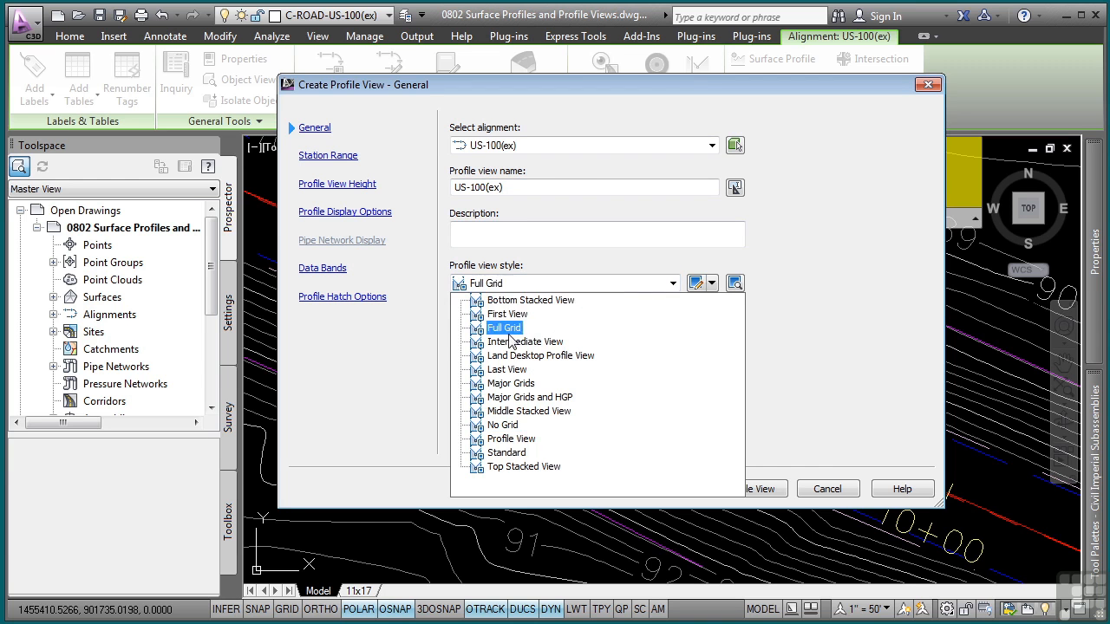
click(505, 327)
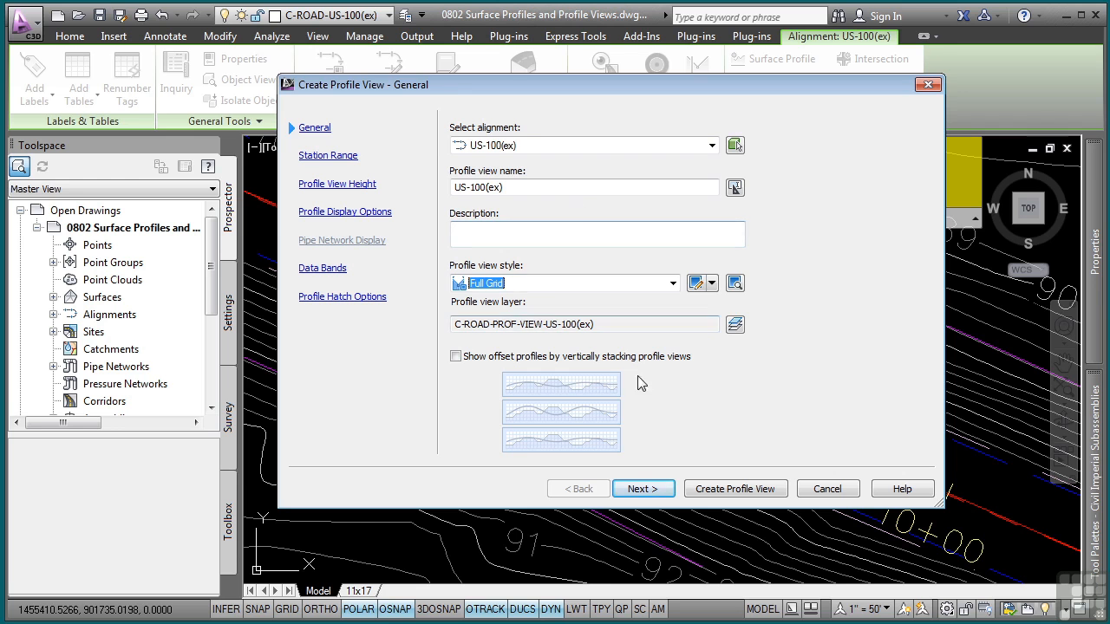
click(644, 489)
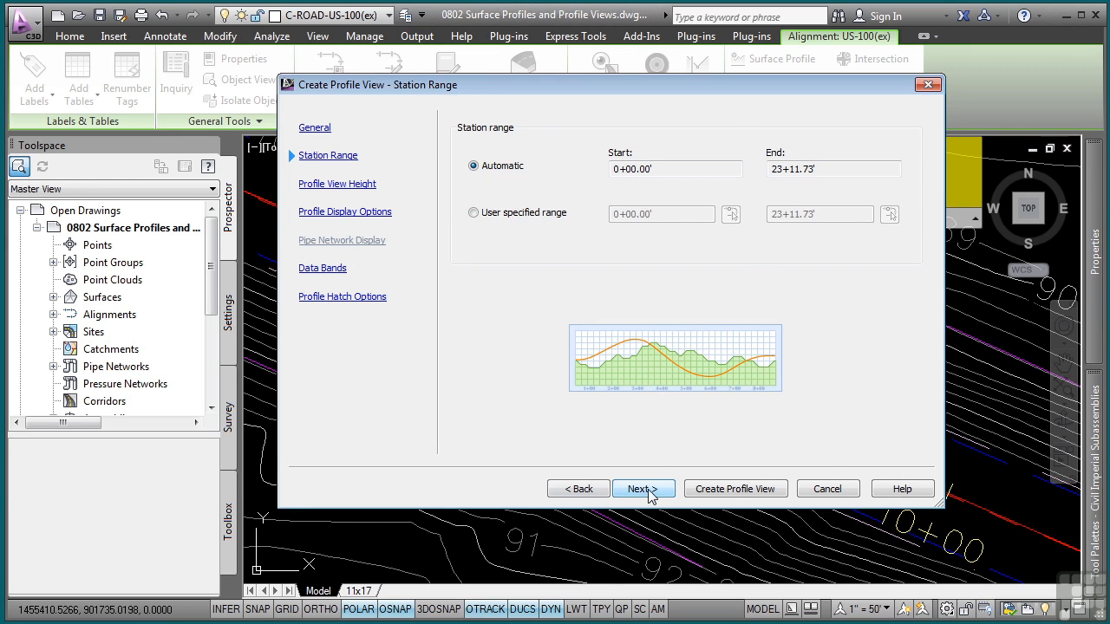
Use a user-specified view height of 90.00' to 130.00' and check Combined EG's display style
click(643, 488)
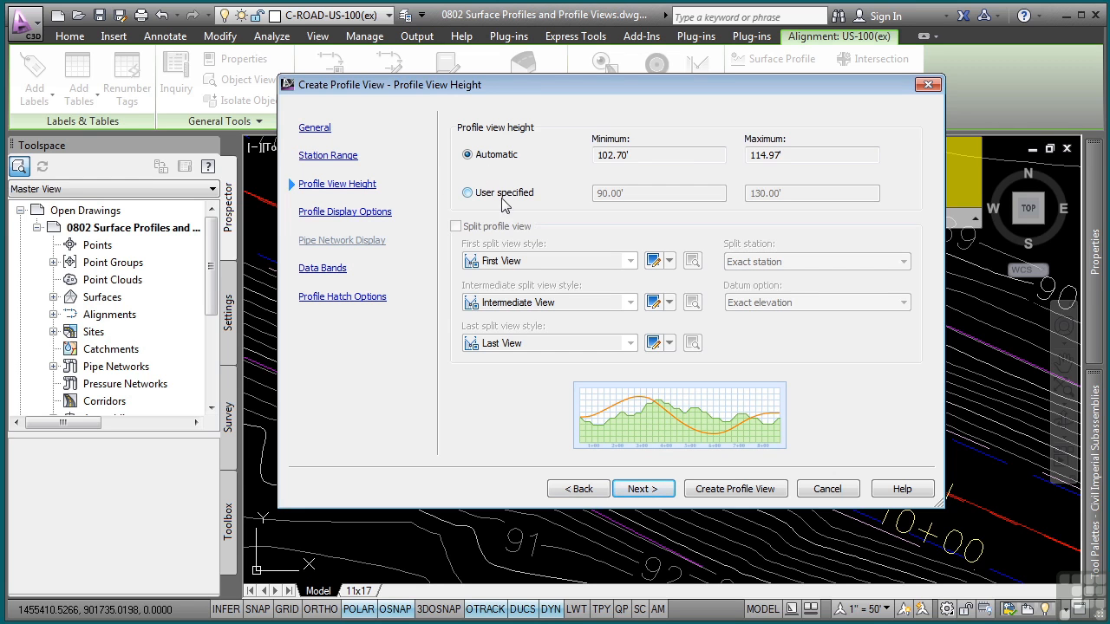
click(468, 192)
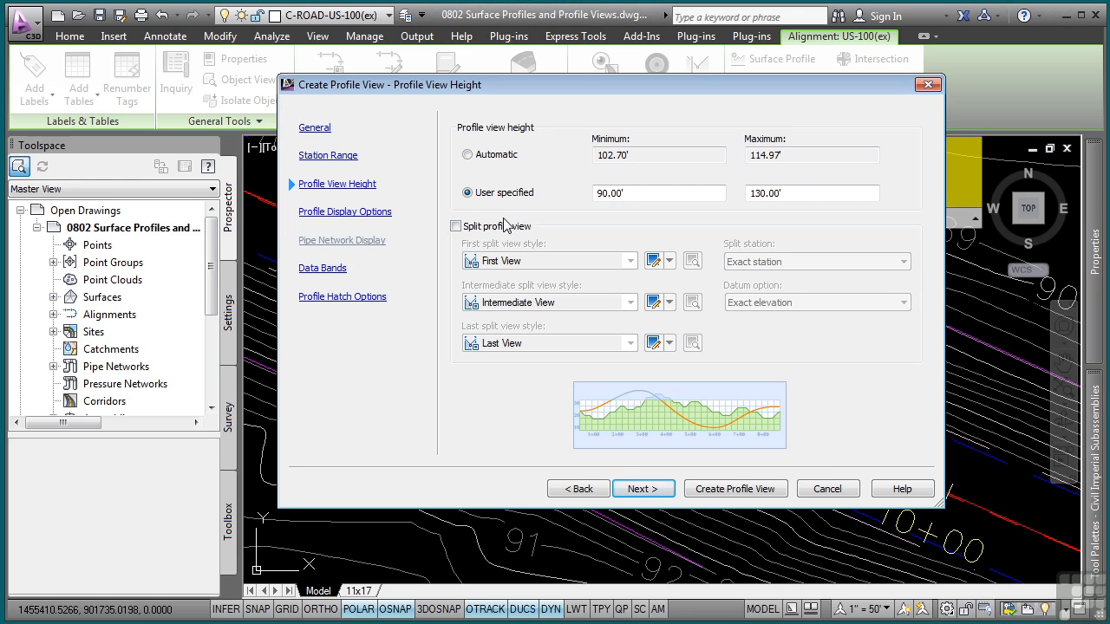
click(457, 226)
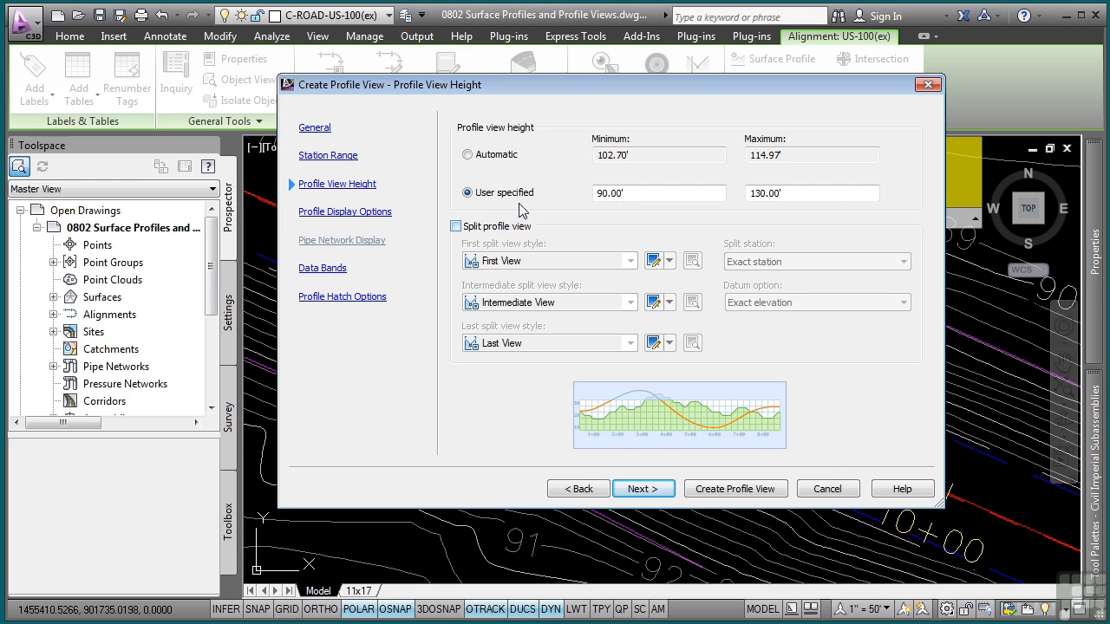
click(644, 488)
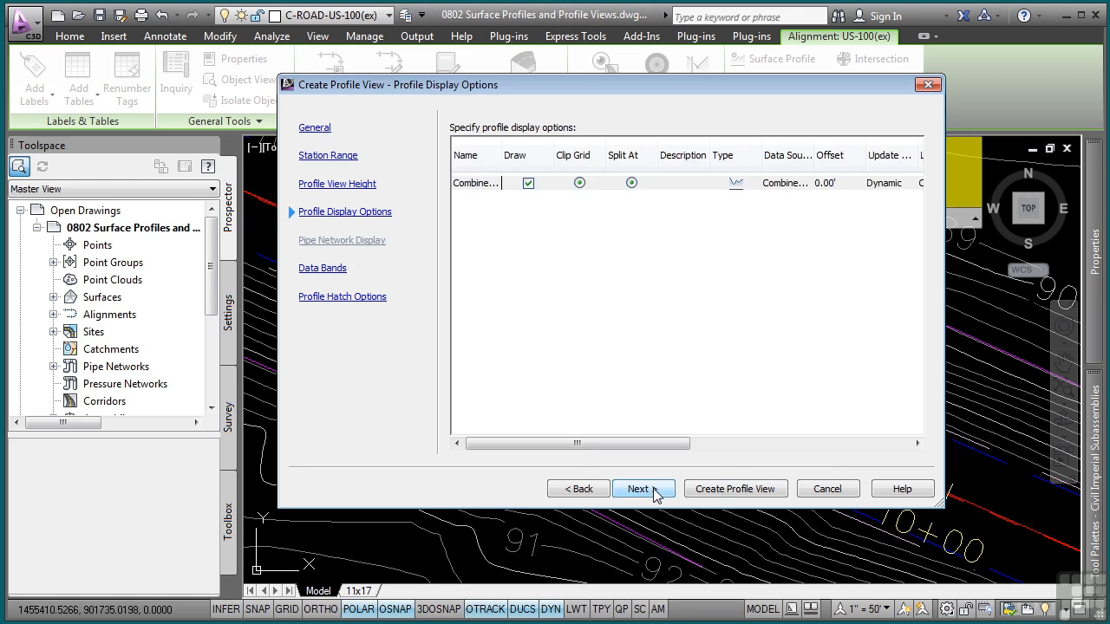
drag(577, 443, 590, 443)
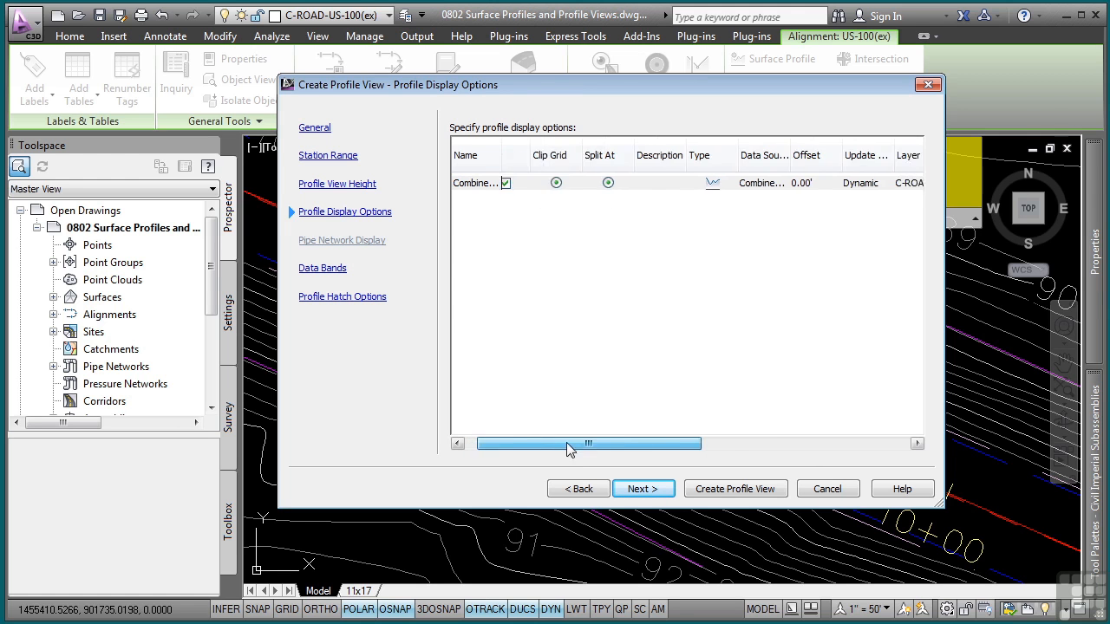
drag(590, 444, 638, 443)
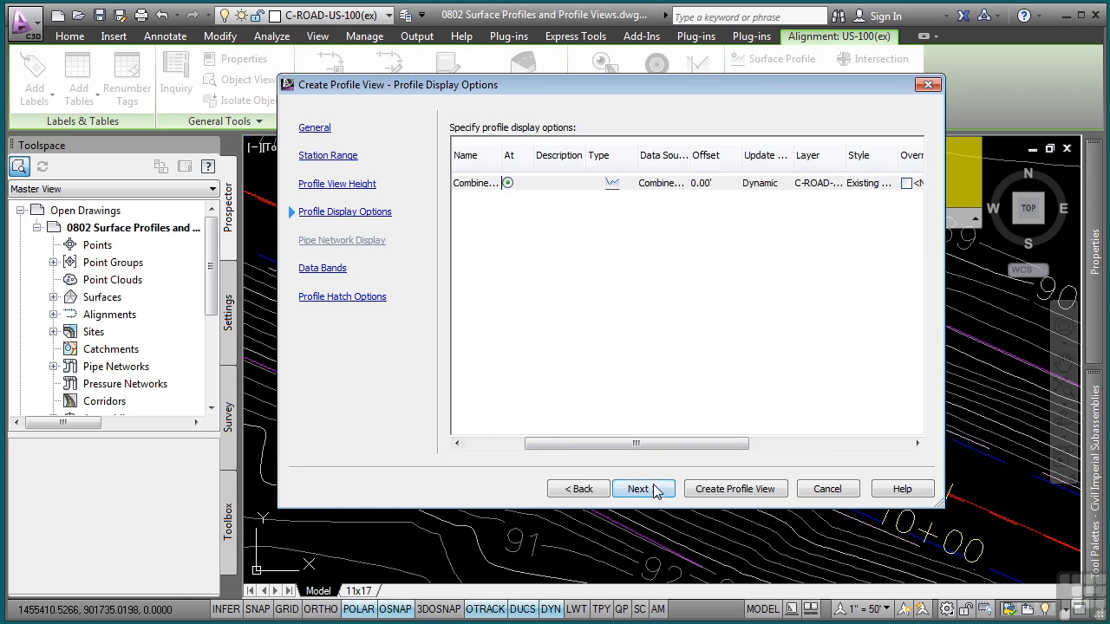
Keep the EG-FG Elevations and Stations band set for the Combined EG profiles
click(643, 488)
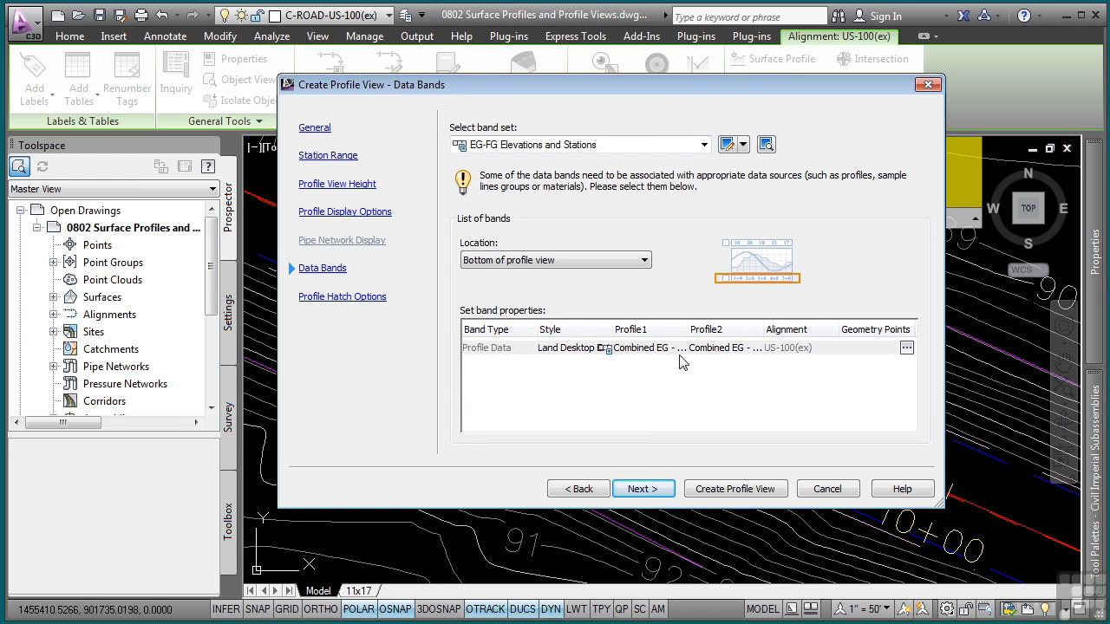
mouse_move(660, 366)
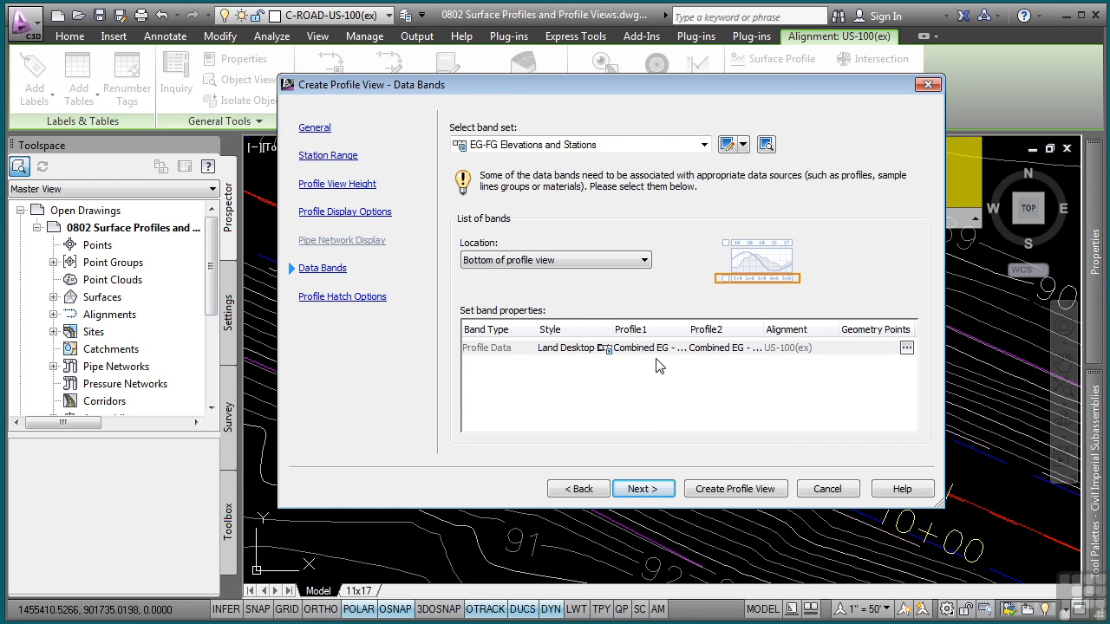
mouse_move(666, 375)
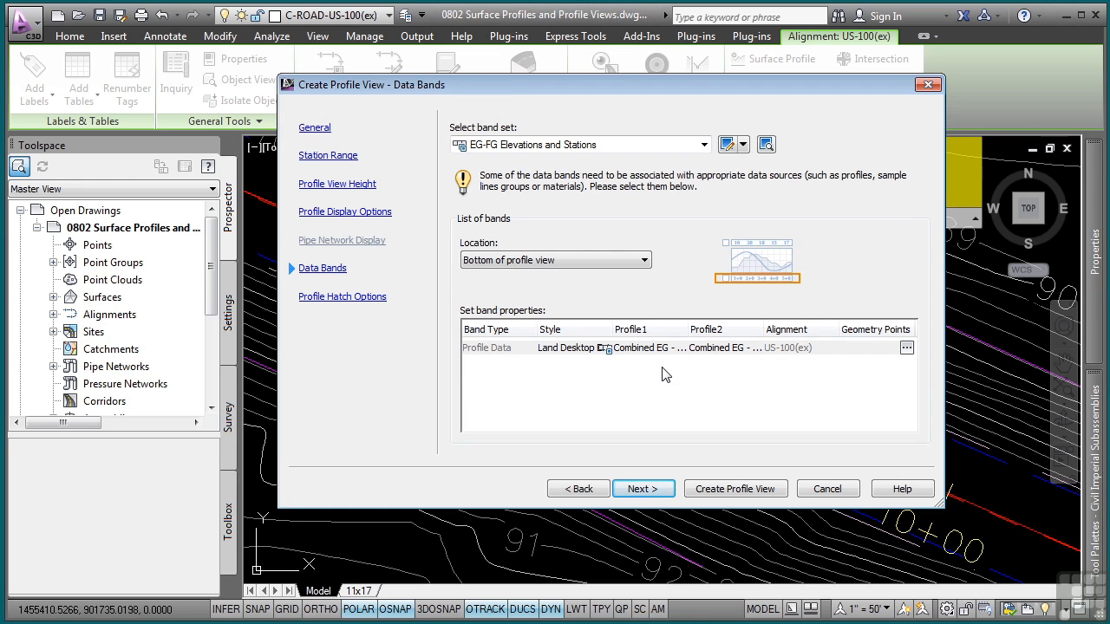
click(555, 260)
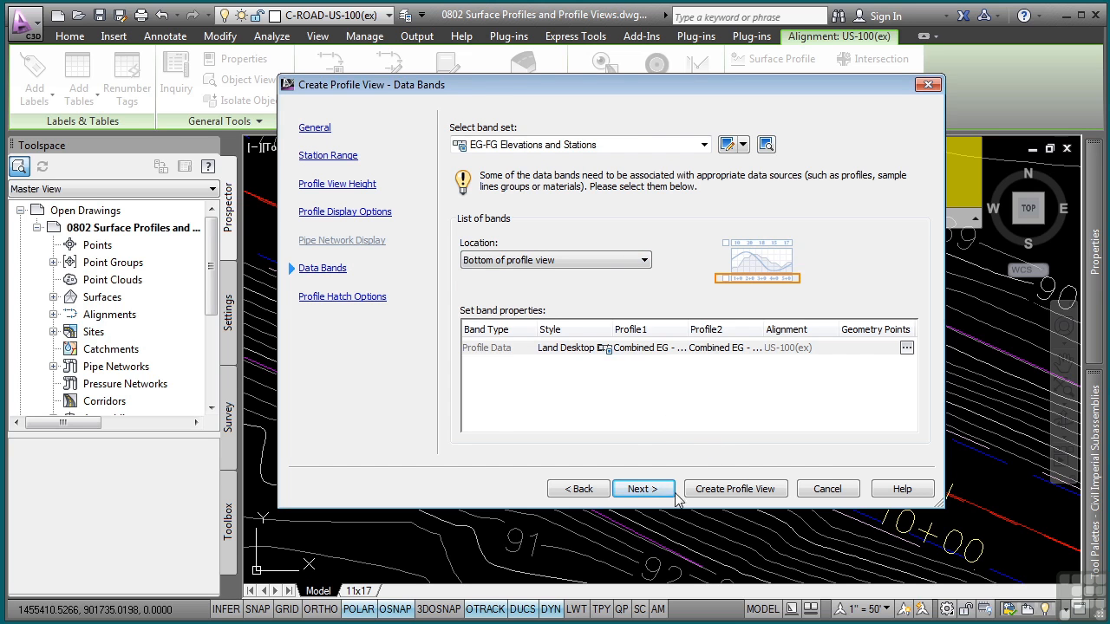
click(643, 488)
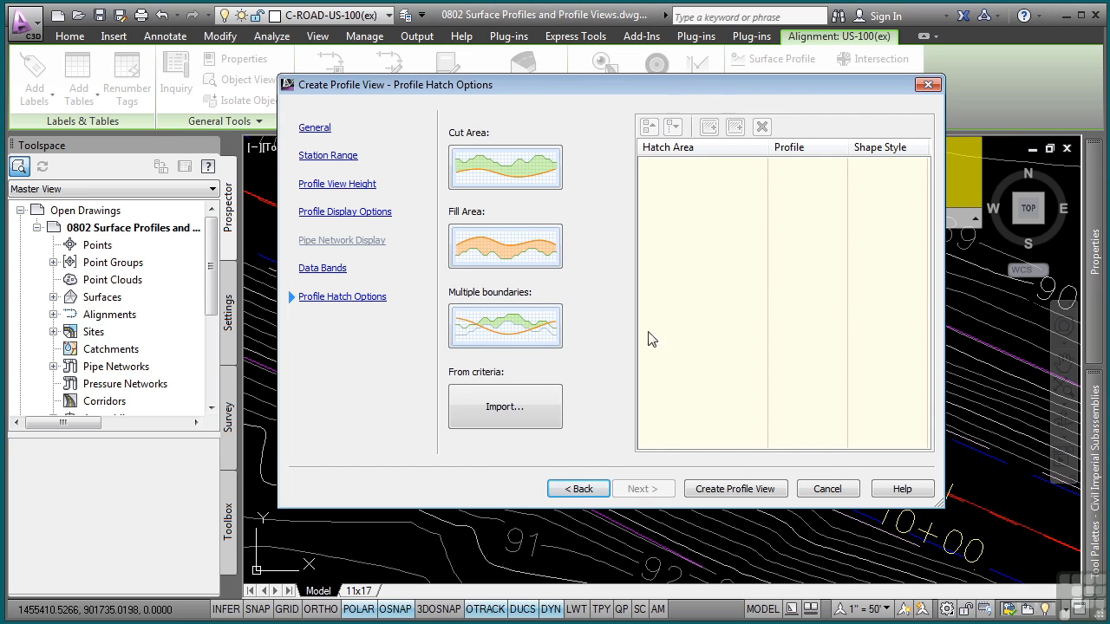
mouse_move(540, 277)
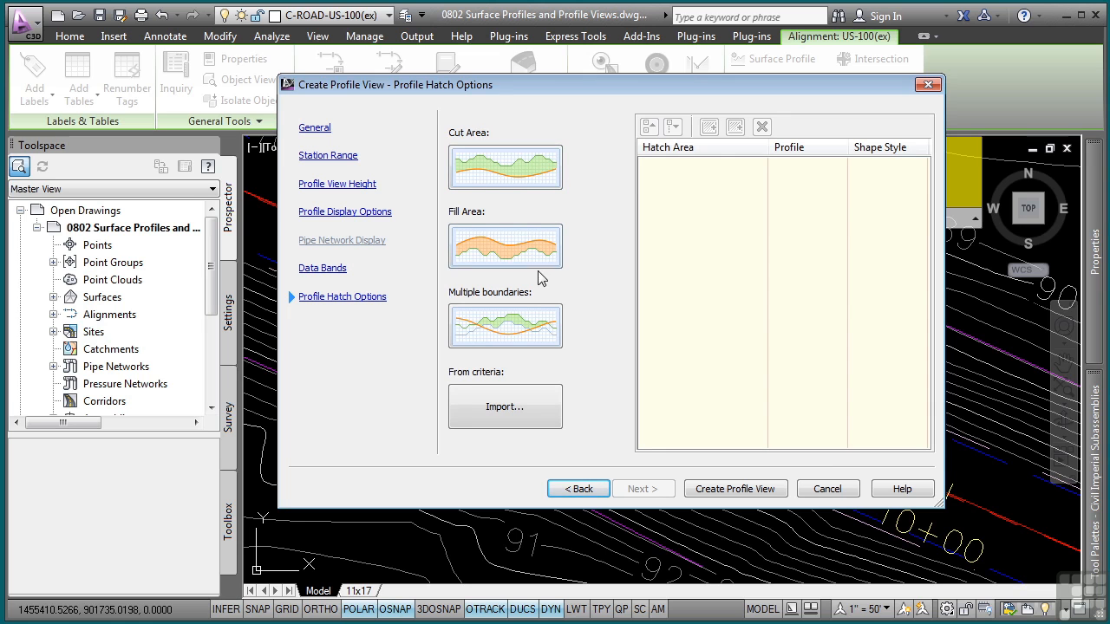
mouse_move(606, 286)
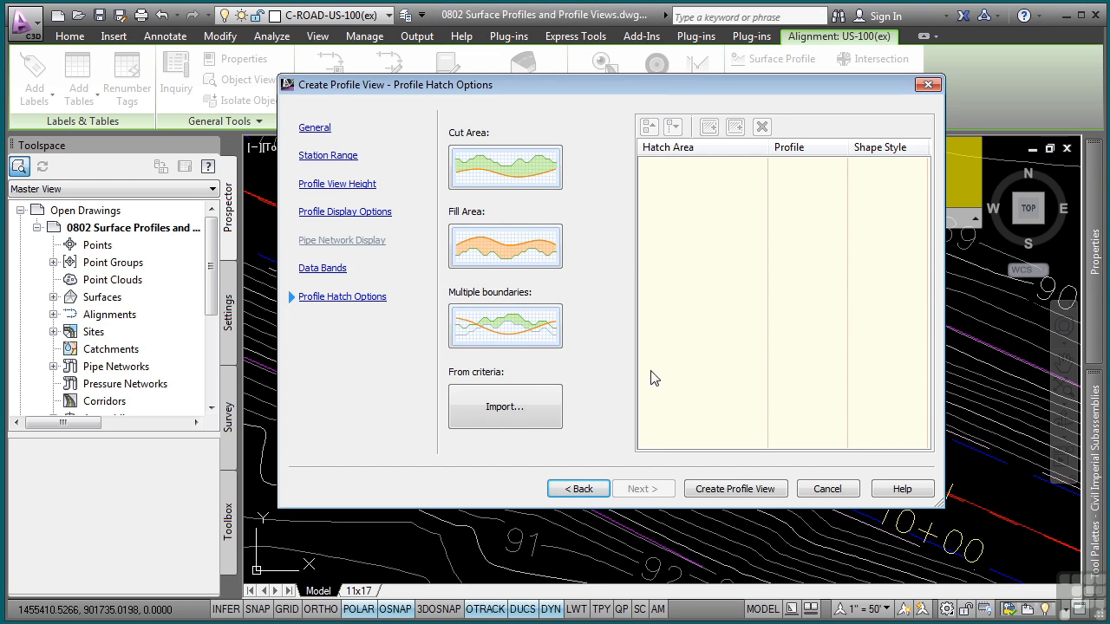
mouse_move(532, 414)
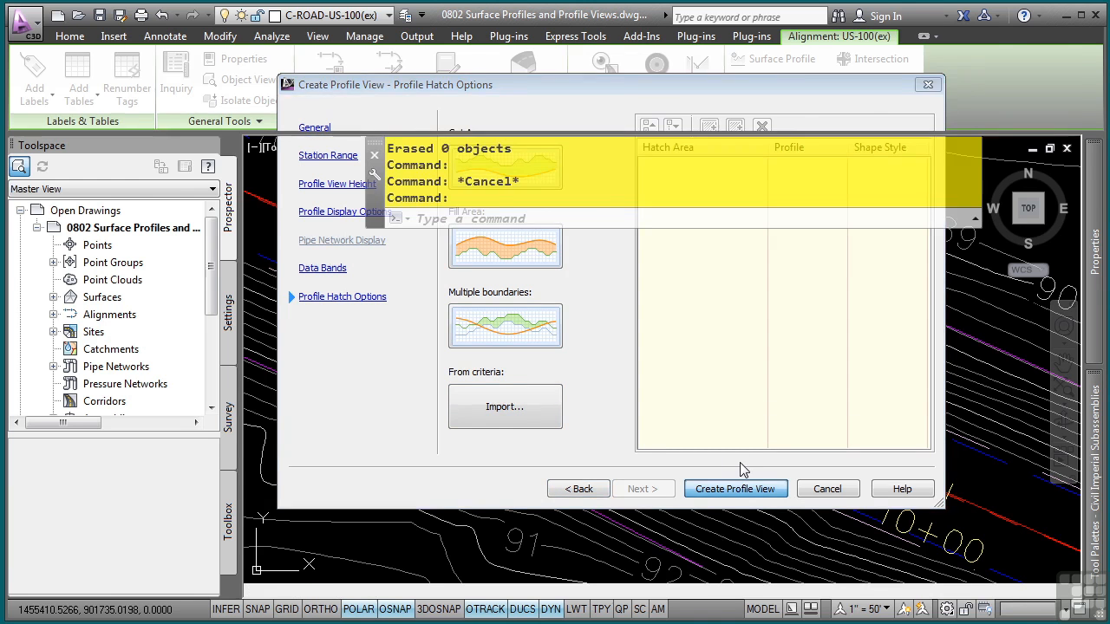
Place the US-100(ex) profile view above the corridor and list Centerline Alignments in Prospector
click(735, 488)
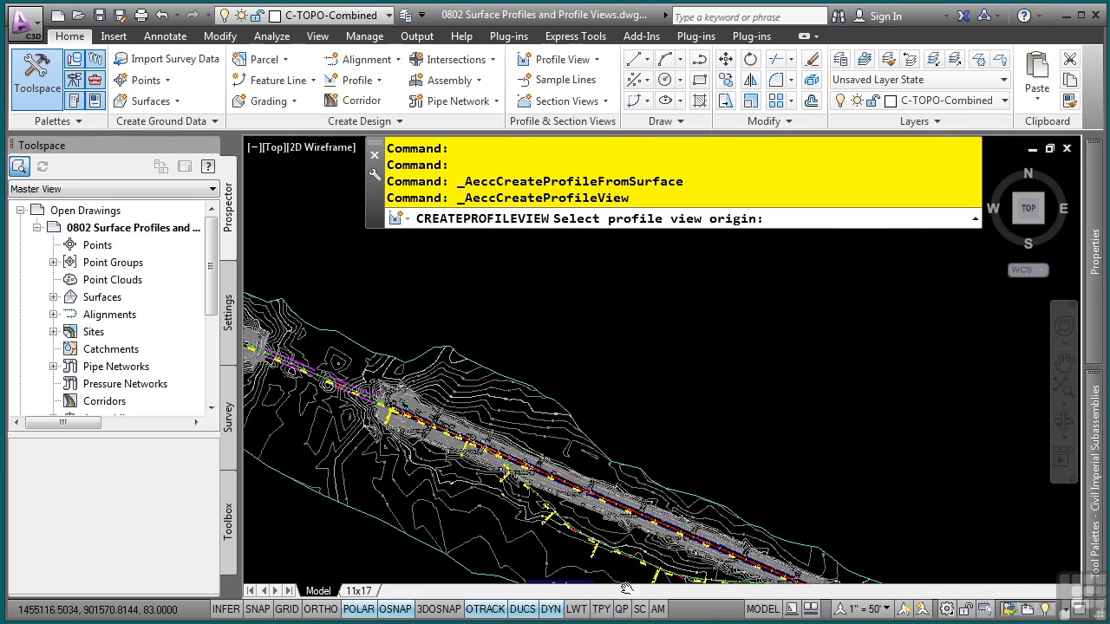
click(599, 356)
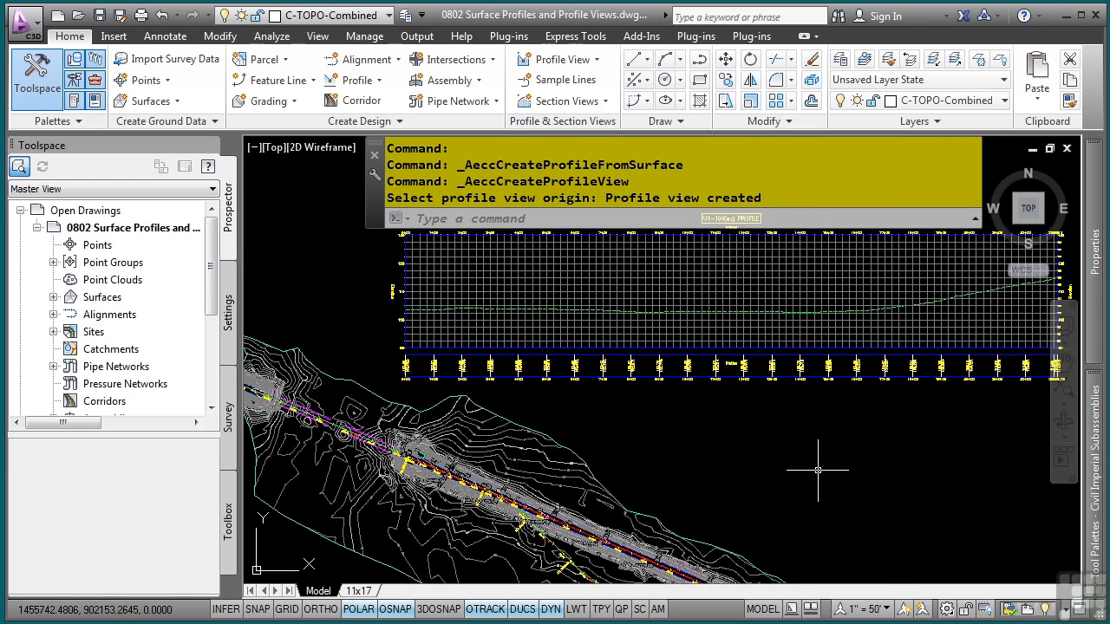
mouse_move(577, 332)
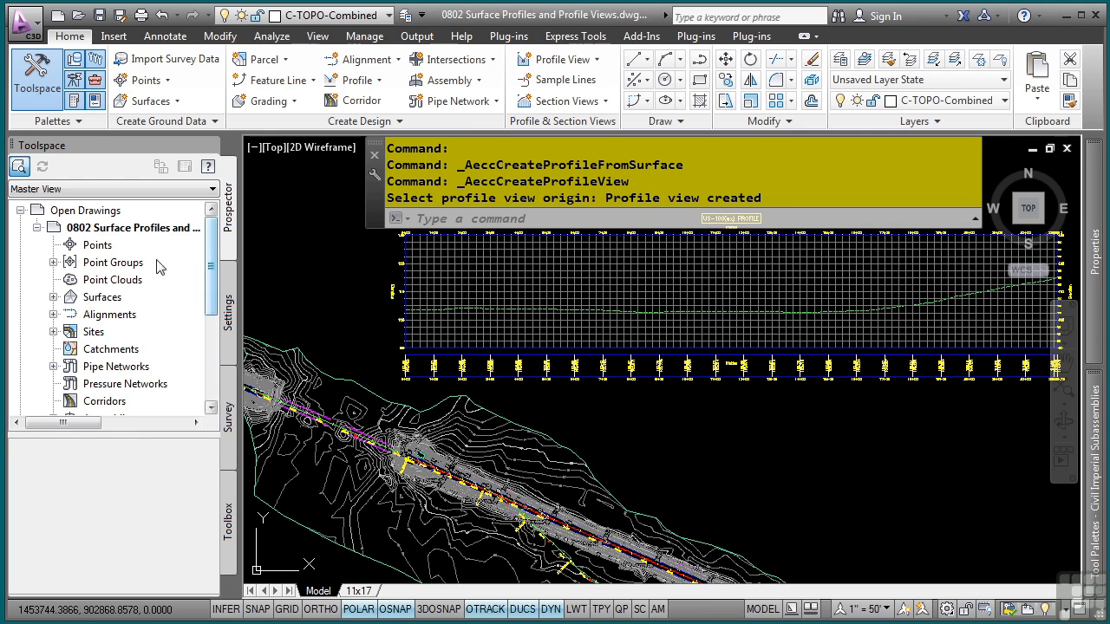
click(54, 314)
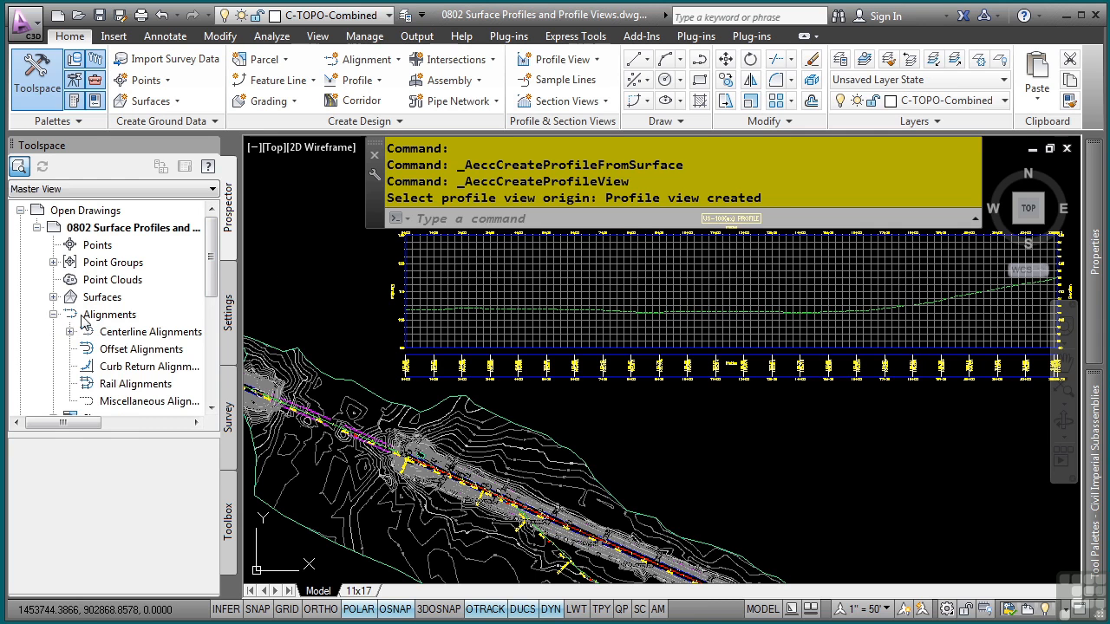
click(70, 331)
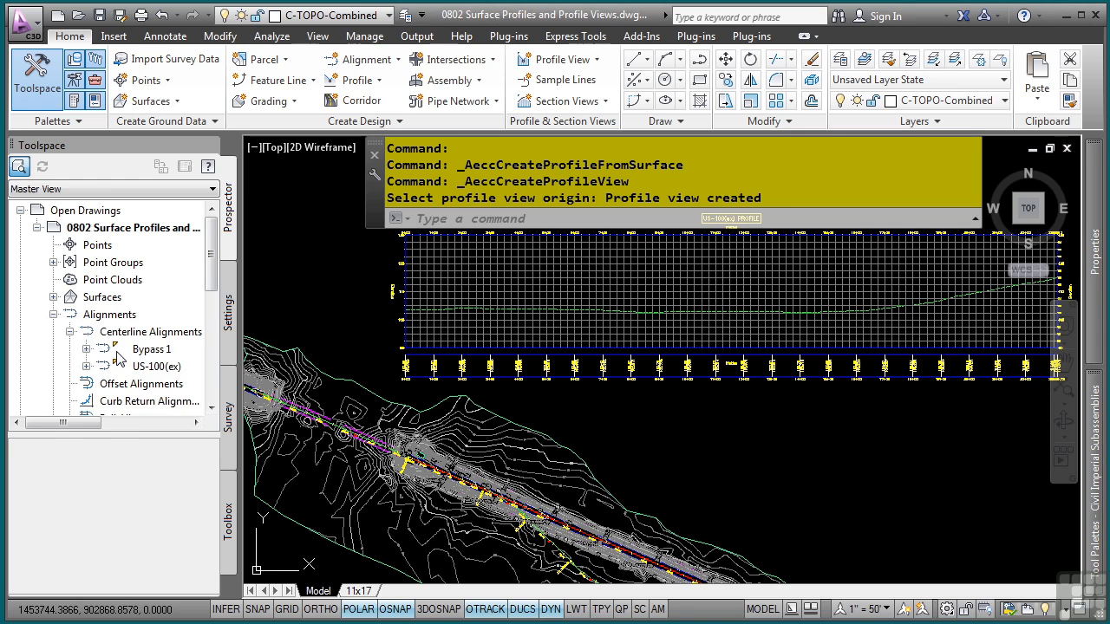
Rename US-100(ex)'s Combined EG profile to US-100(ex) with the Layout style
click(85, 366)
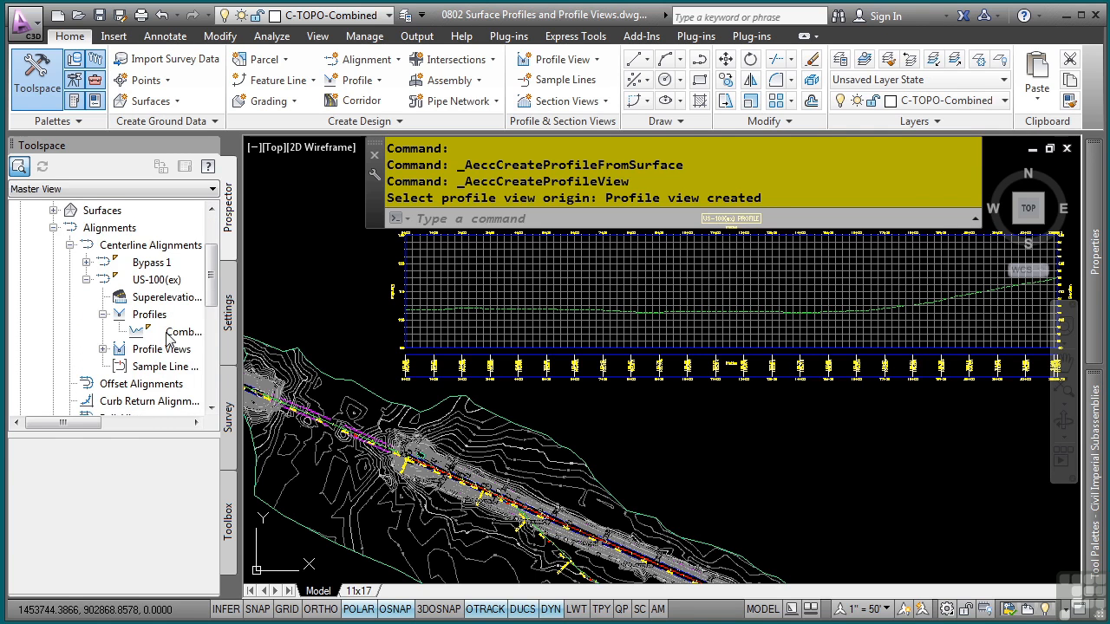
click(103, 349)
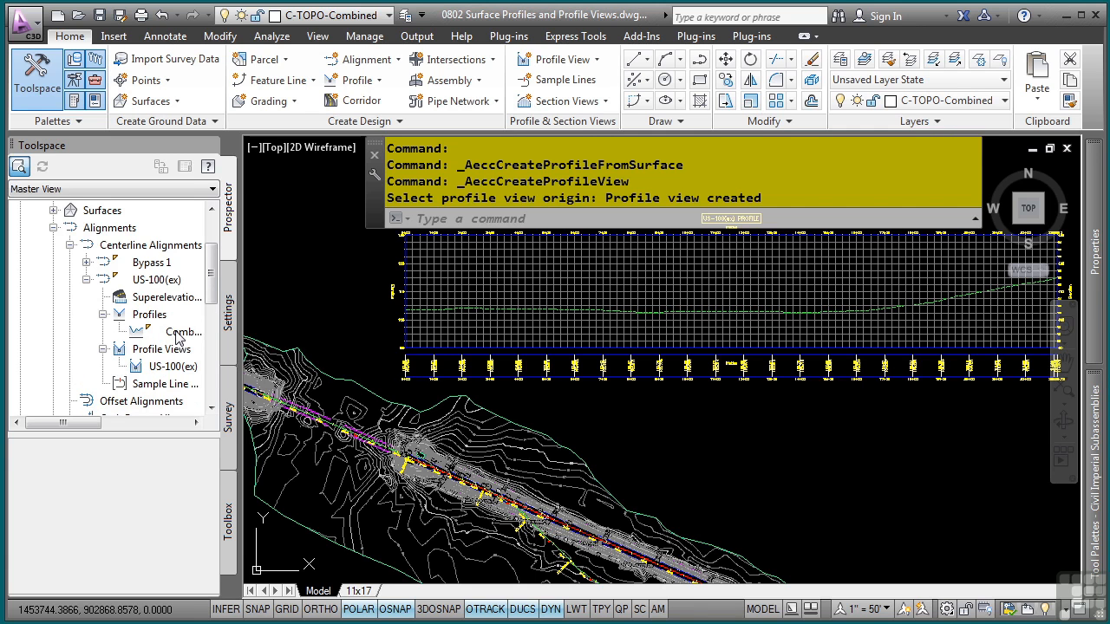
right_click(182, 331)
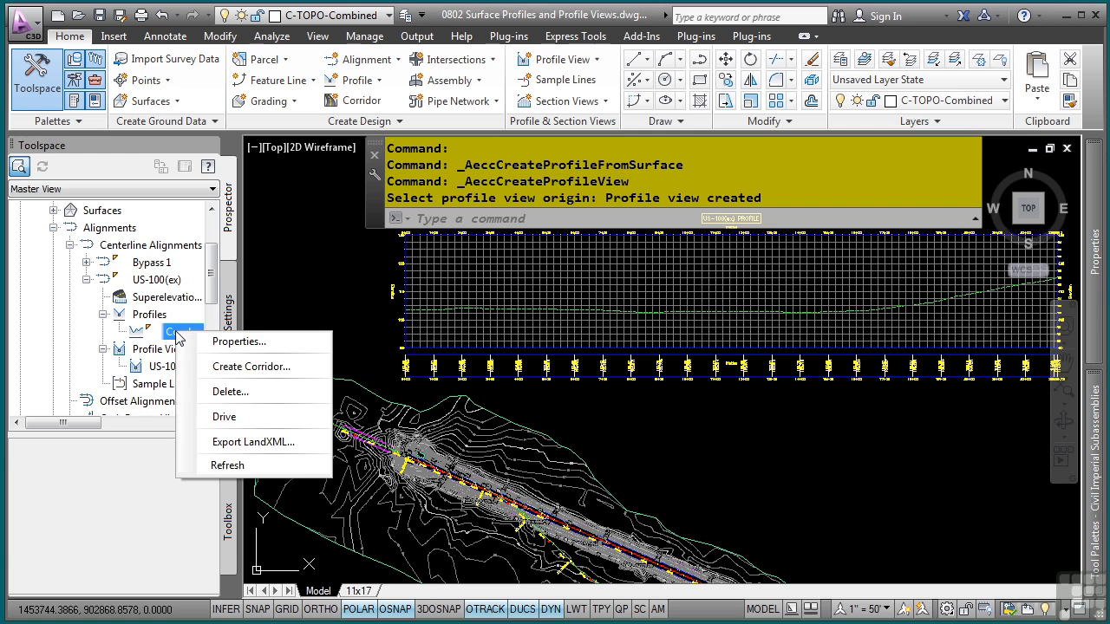
click(239, 340)
text(US-100(ex))
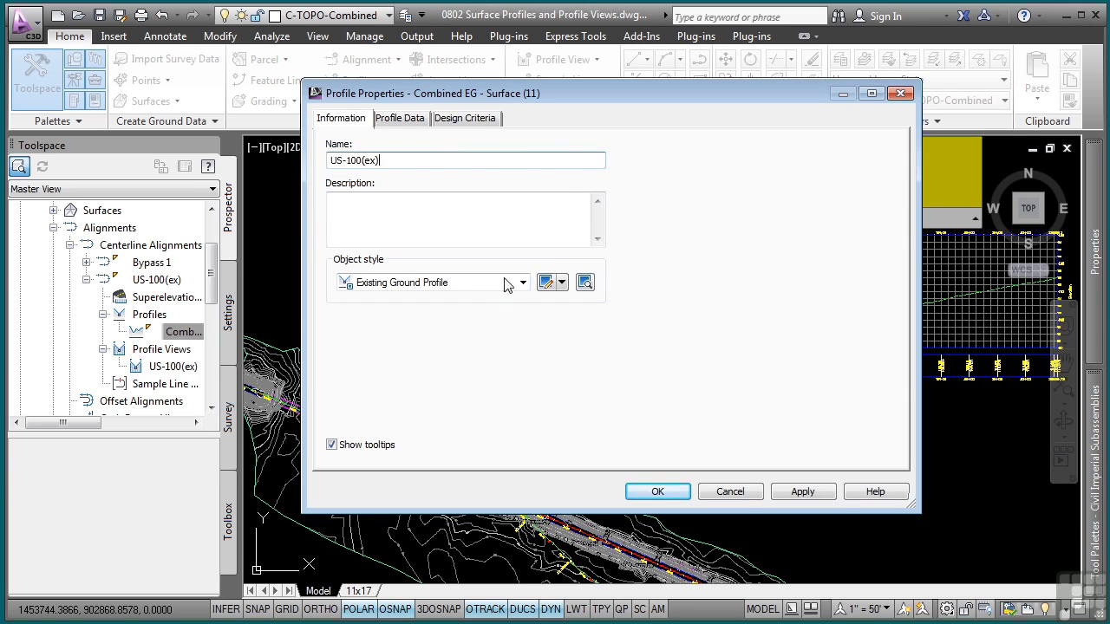
click(522, 282)
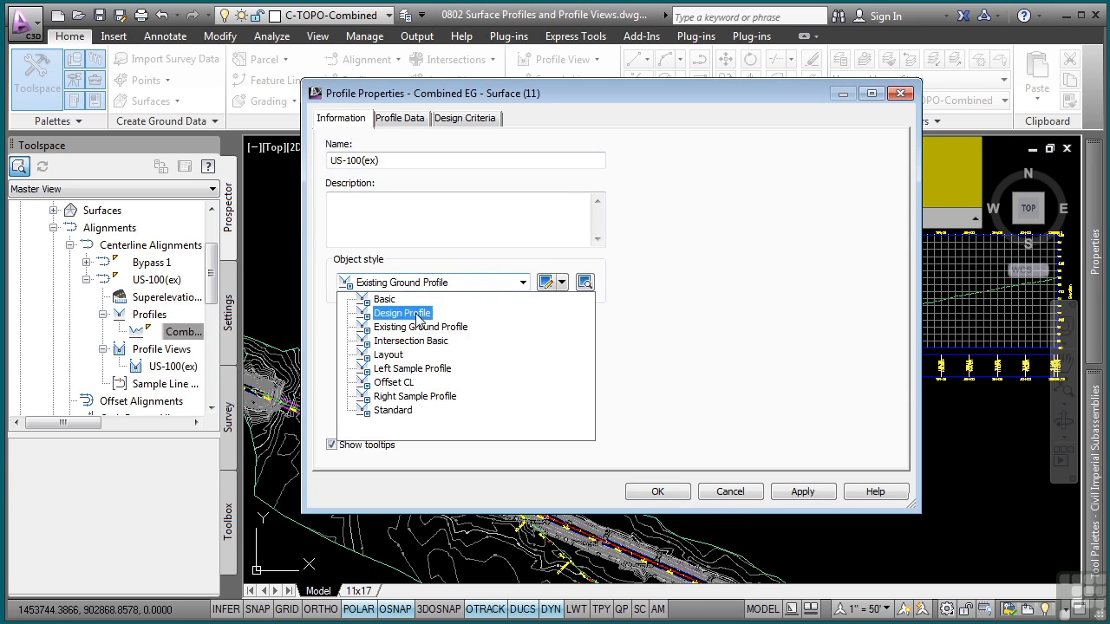
click(389, 354)
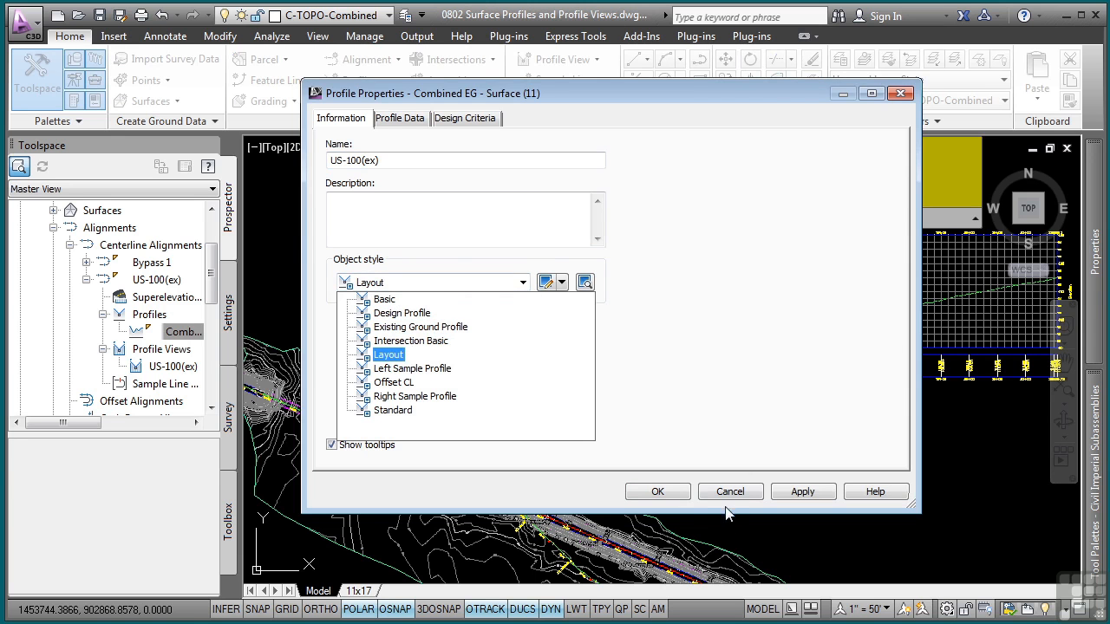
click(657, 492)
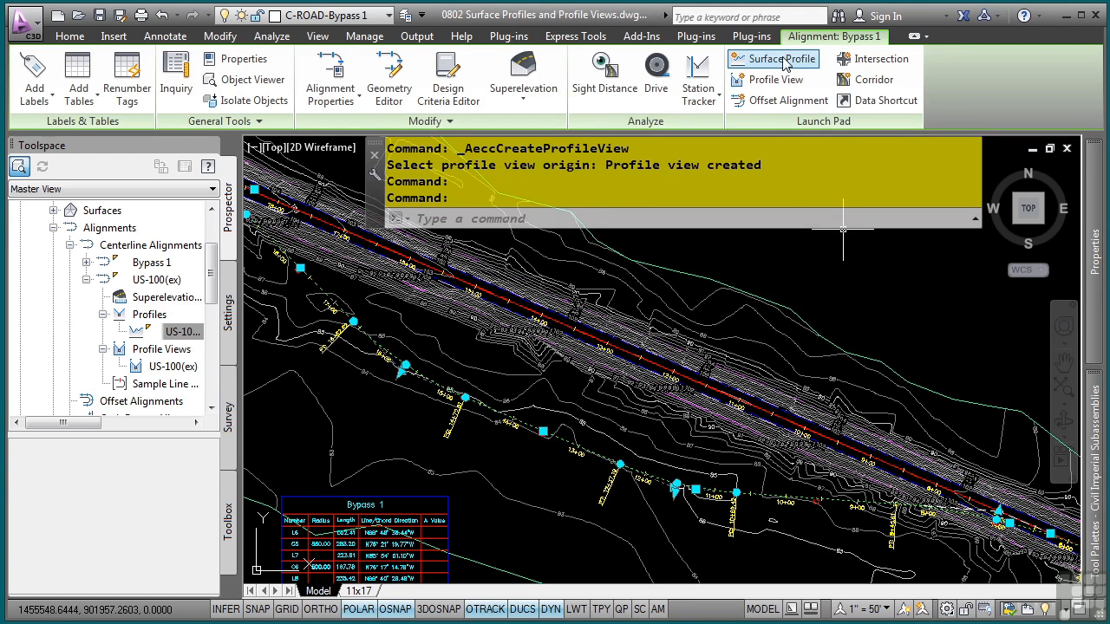
Add a Combined EG surface profile for Bypass 1 and draw it in a profile view
click(780, 58)
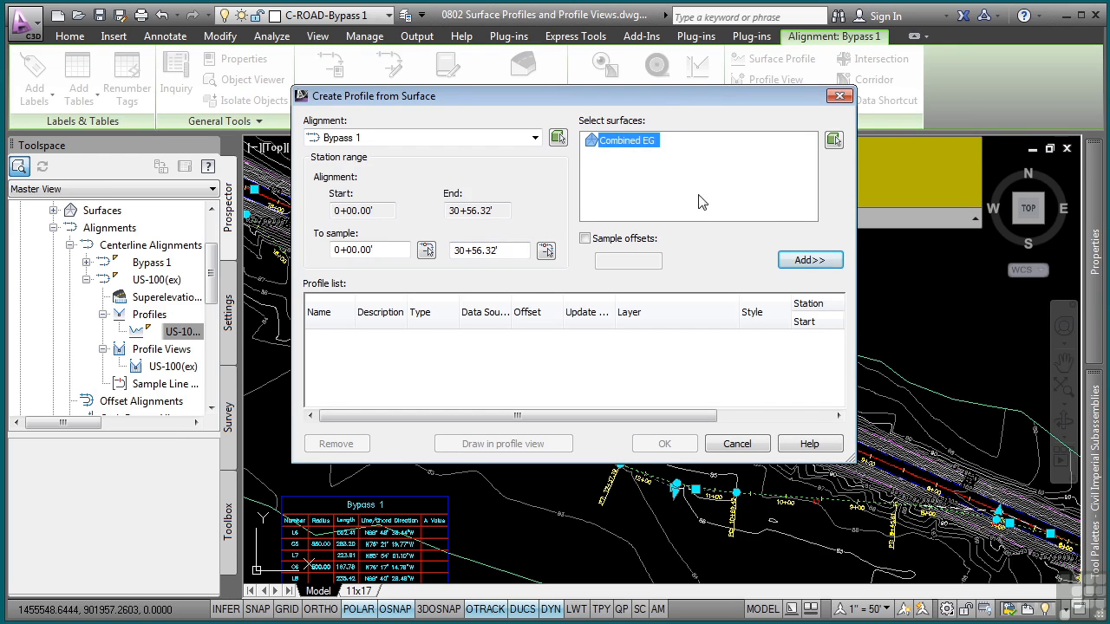
click(810, 260)
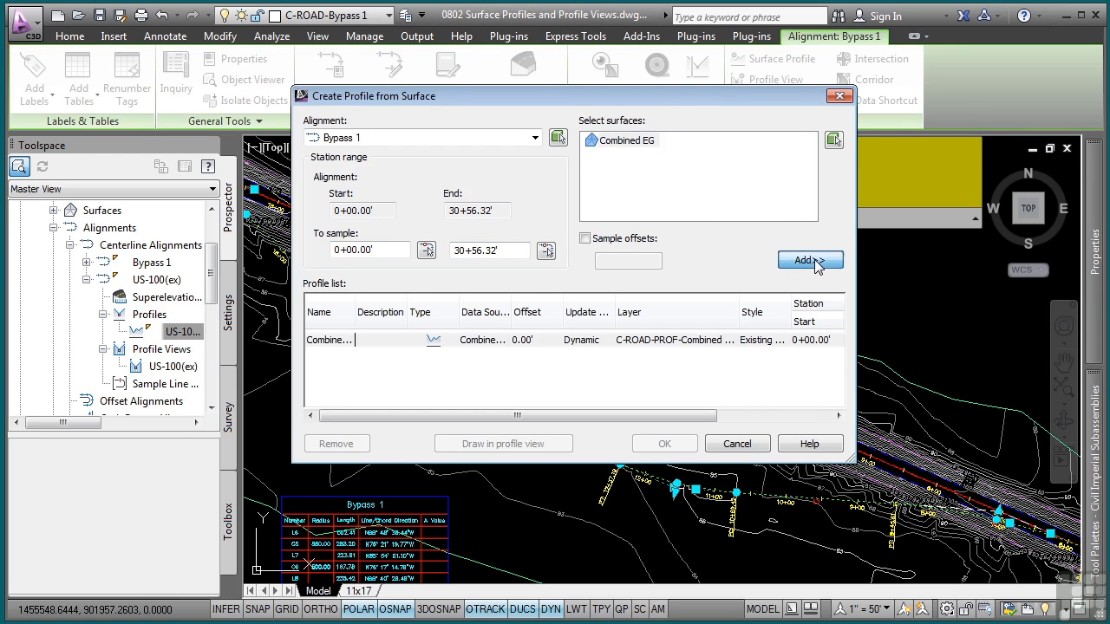
click(810, 261)
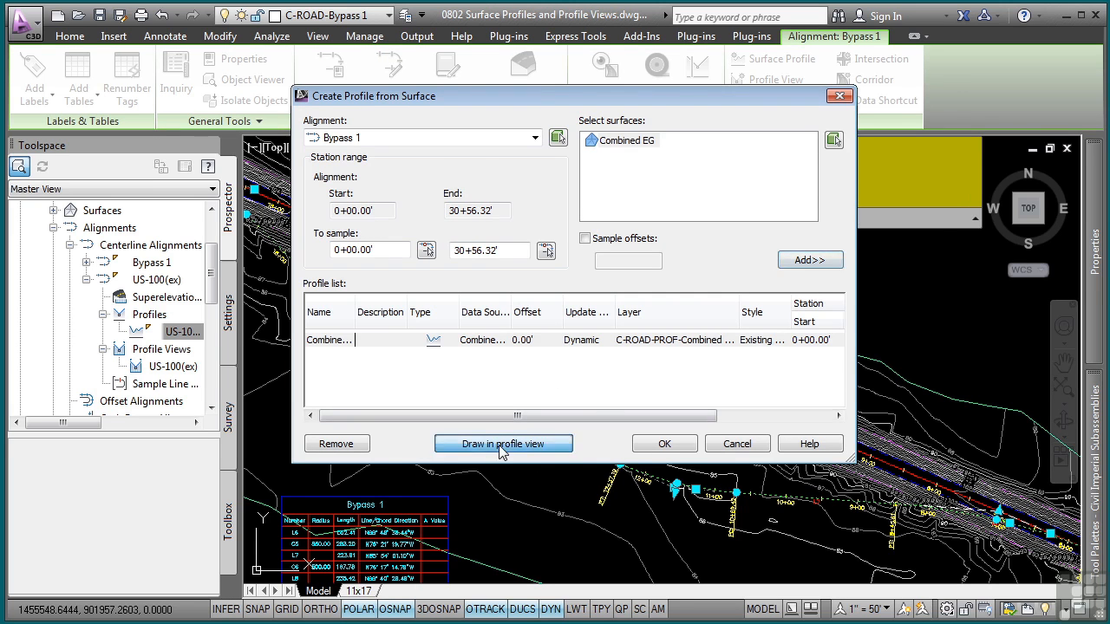
click(503, 443)
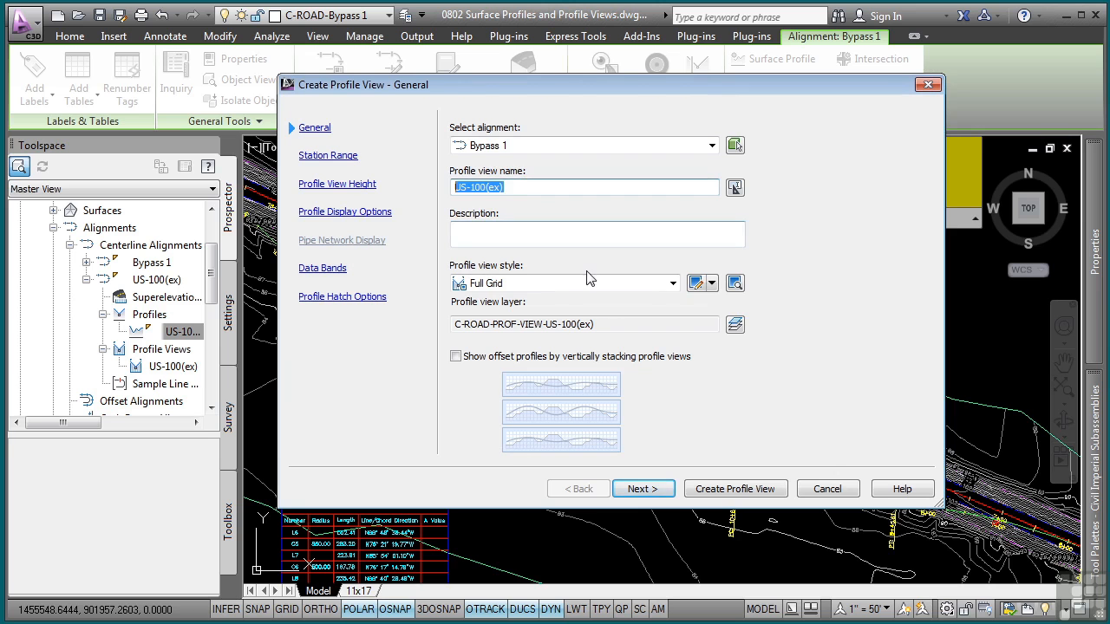
Create a profile view named Bypass with the No Grid style
text(Bypass)
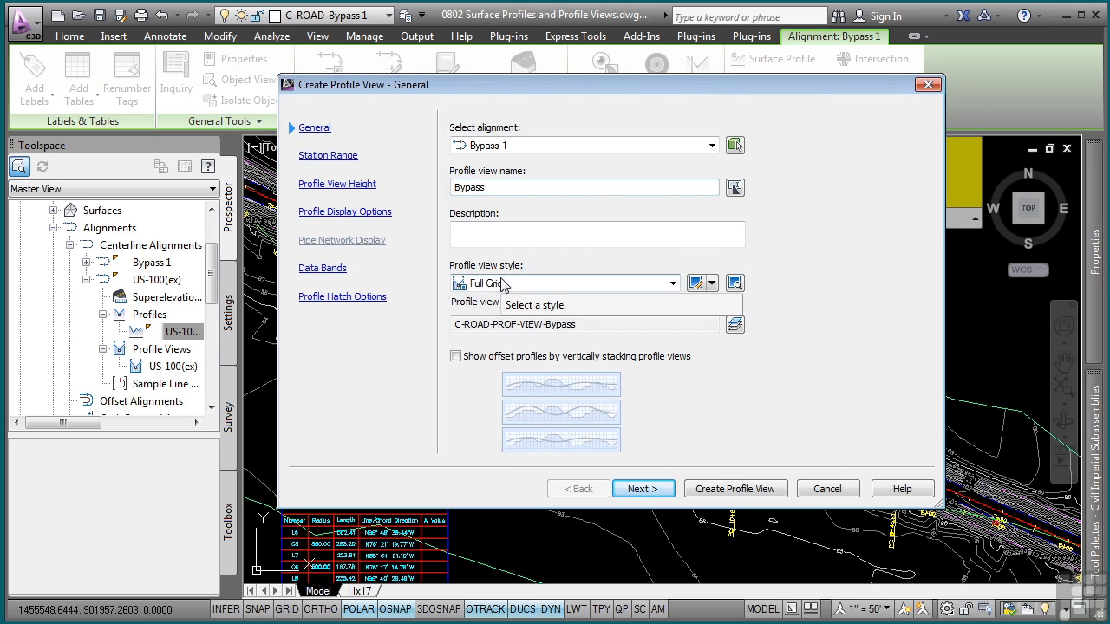
click(673, 282)
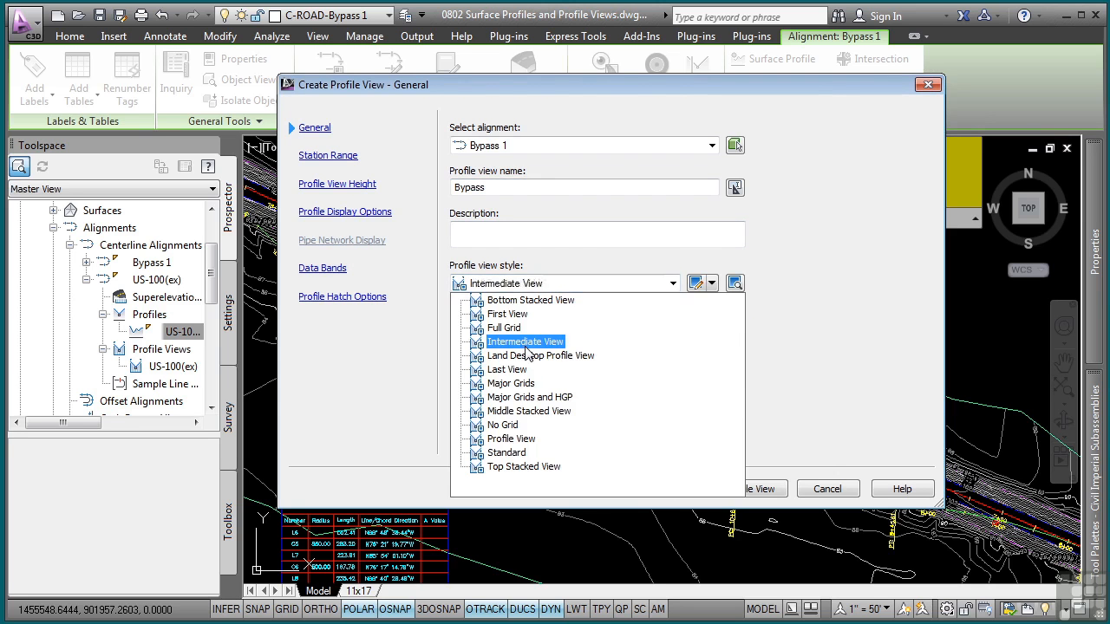
click(503, 425)
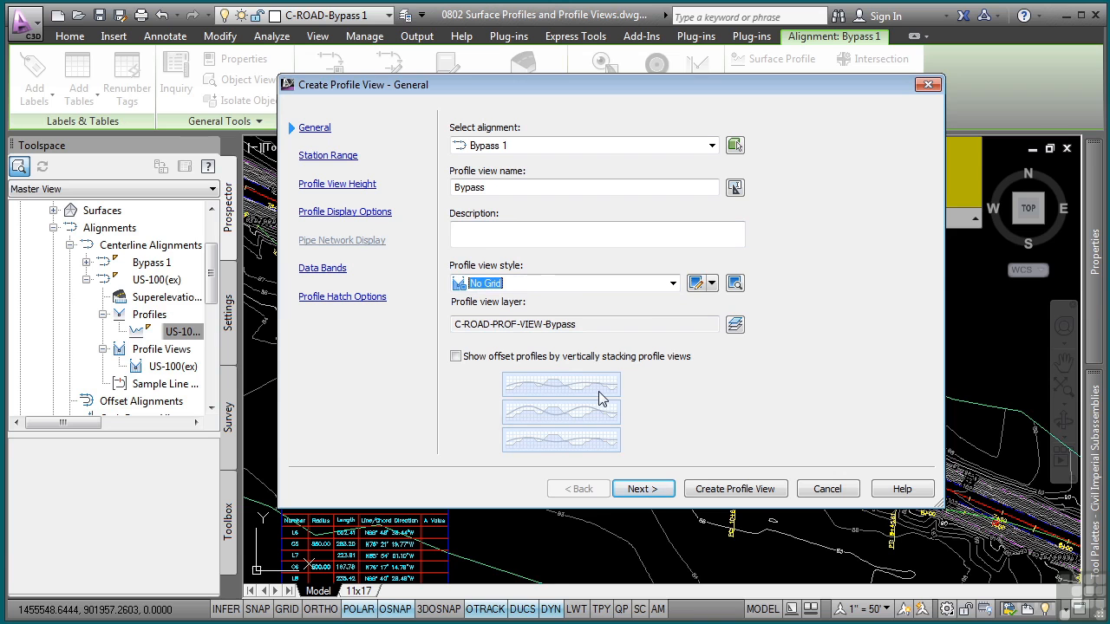
mouse_move(603, 395)
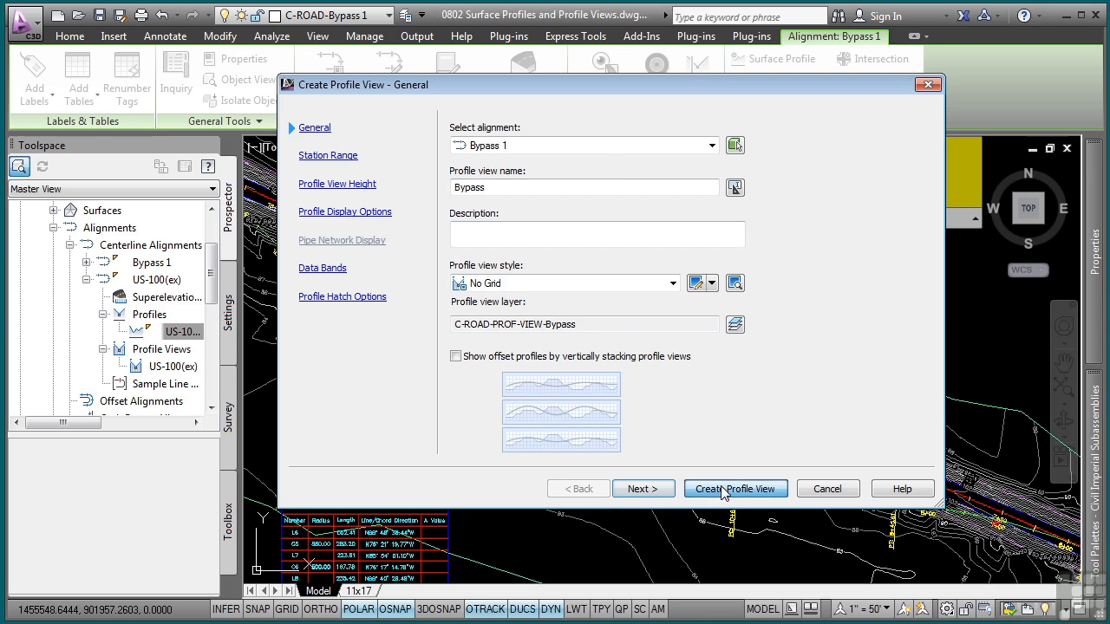
click(735, 488)
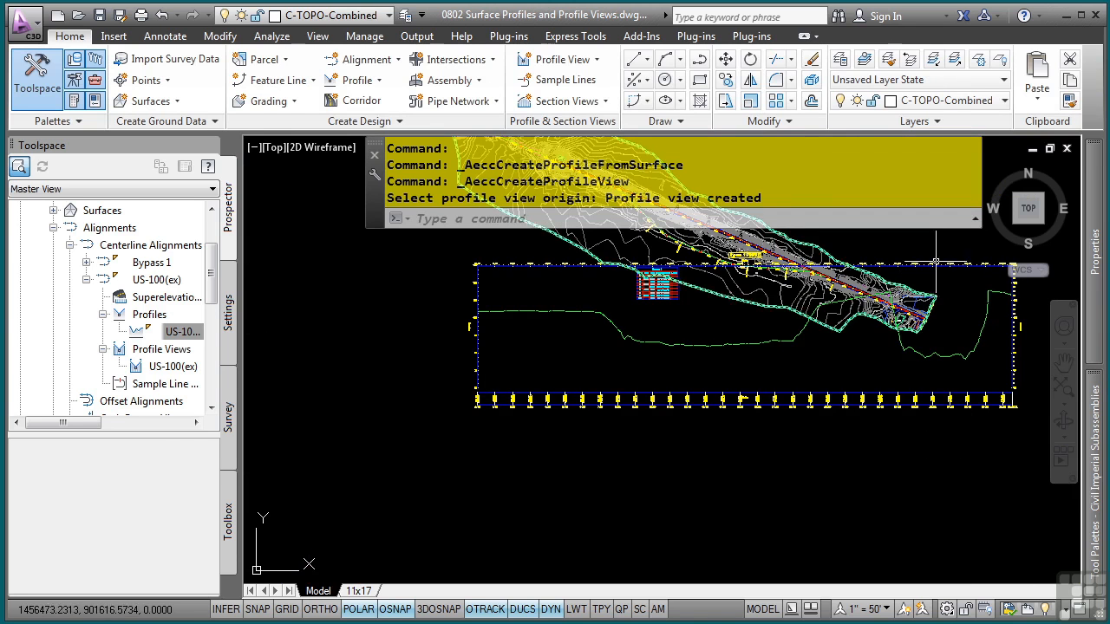
mouse_move(784, 379)
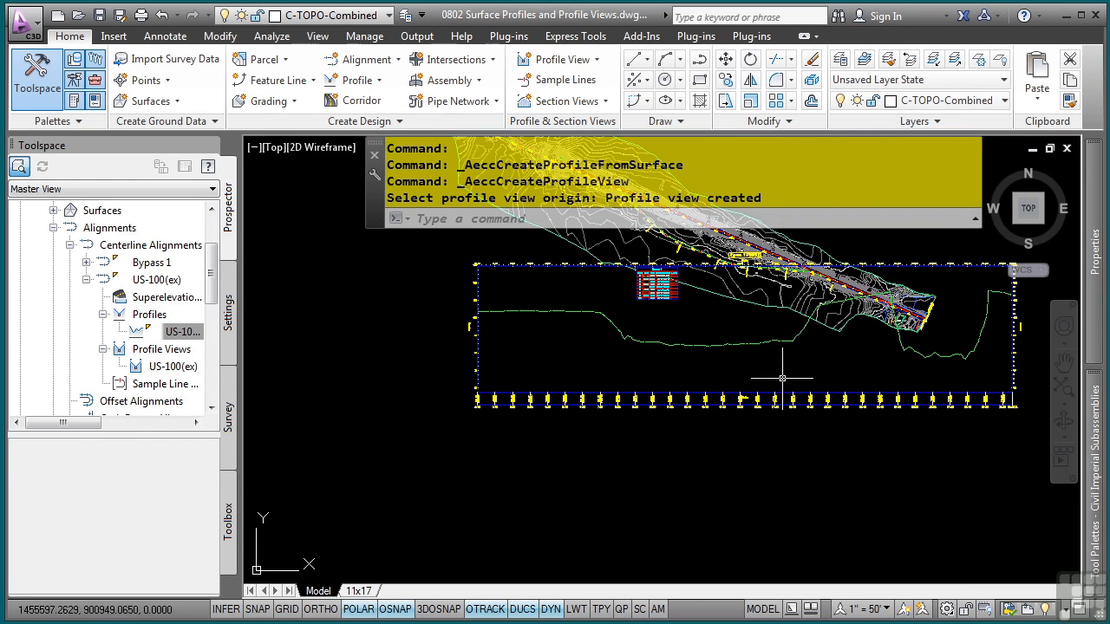
mouse_move(622, 367)
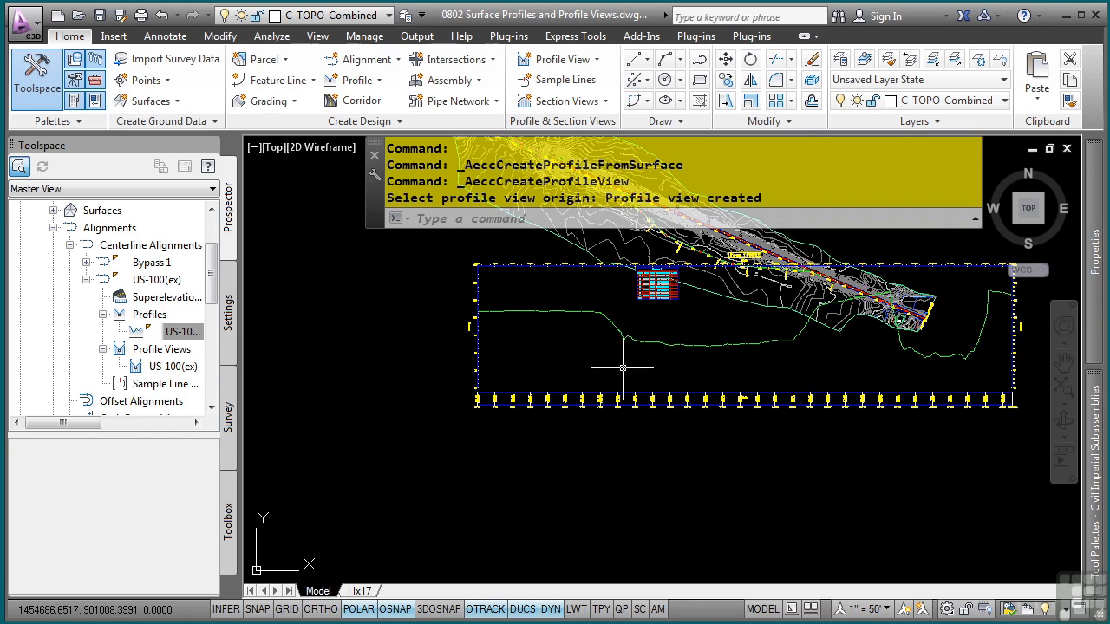
mouse_move(680, 352)
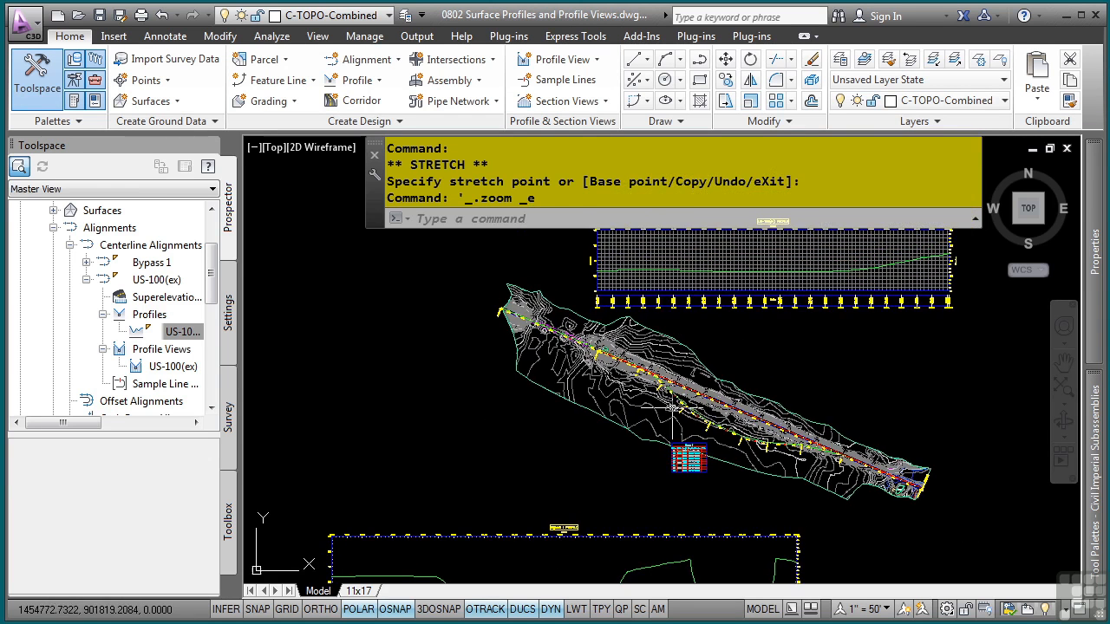
mouse_move(646, 445)
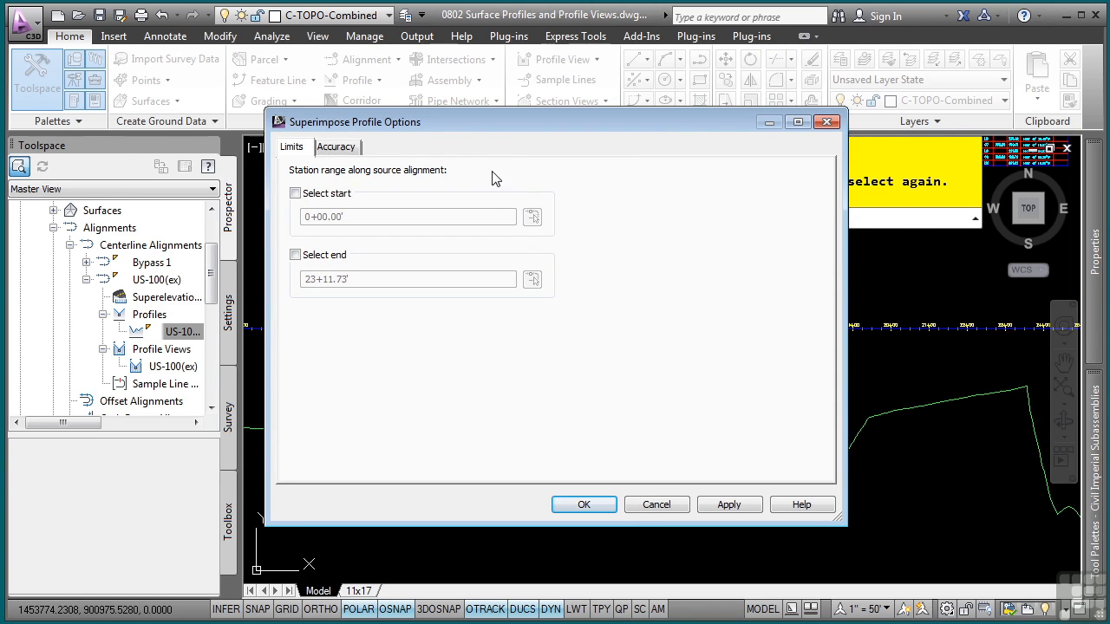
mouse_move(345, 144)
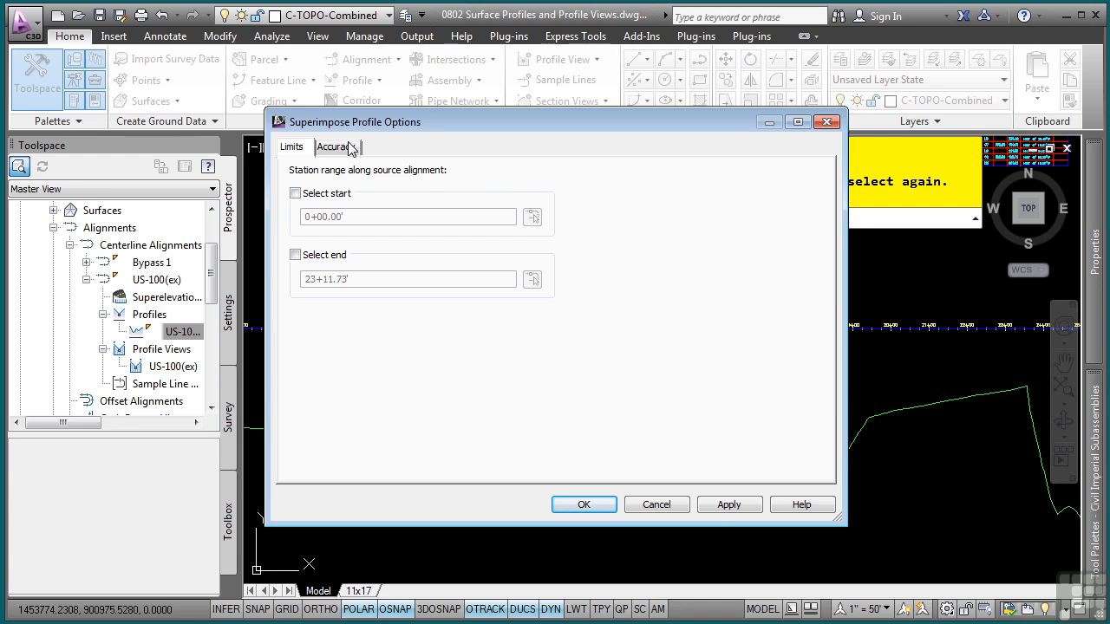
Review the mid-ordinate accuracy settings and accept the superimposed profile options
click(336, 146)
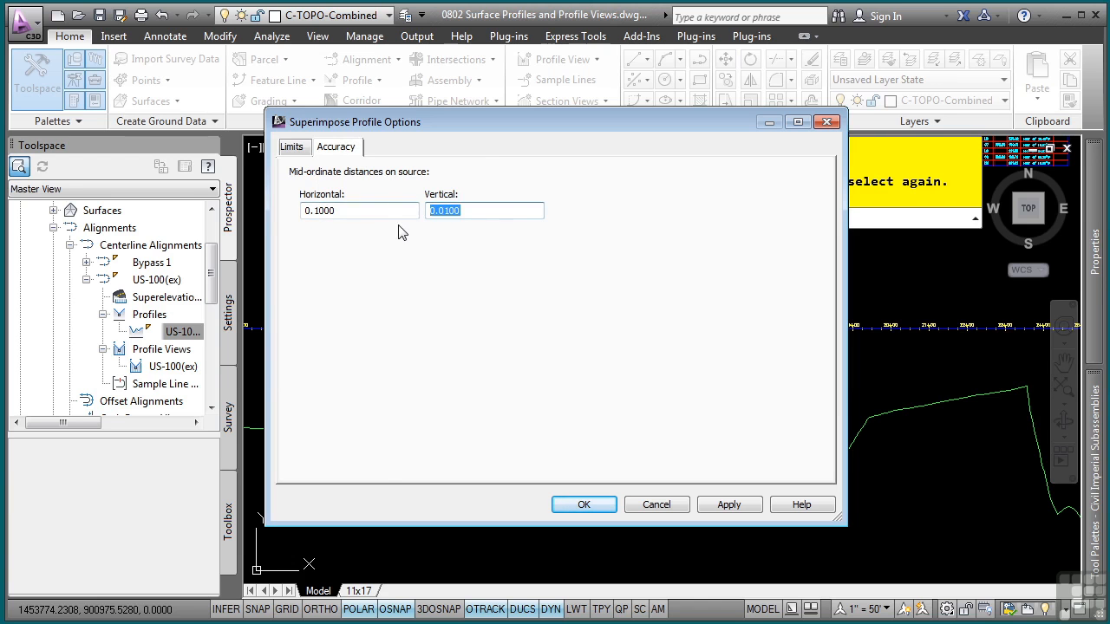
mouse_move(448, 224)
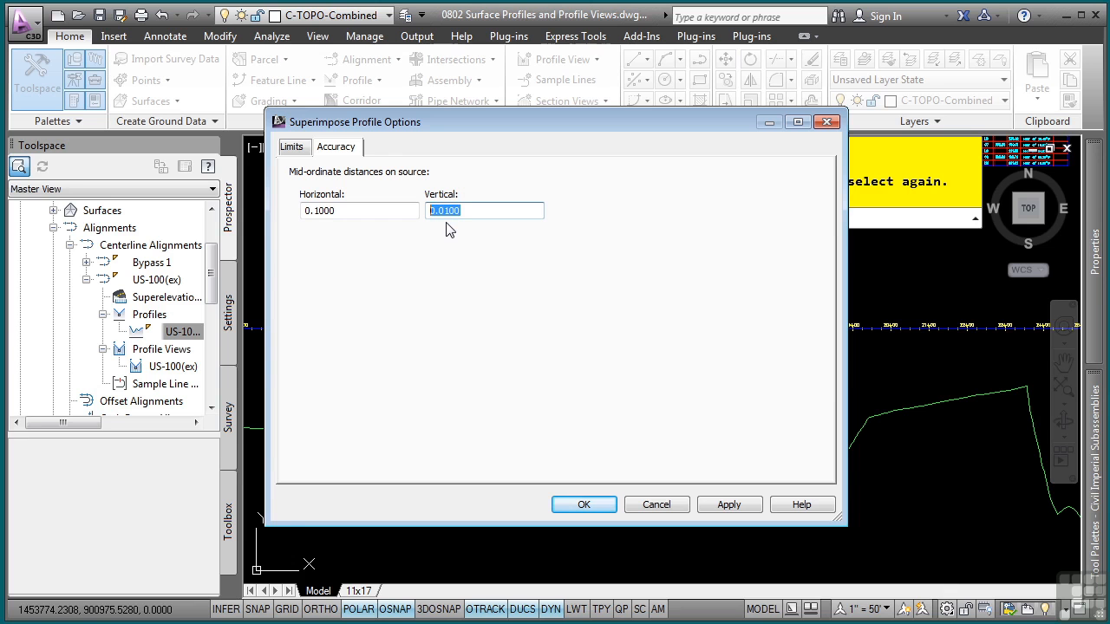
mouse_move(611, 313)
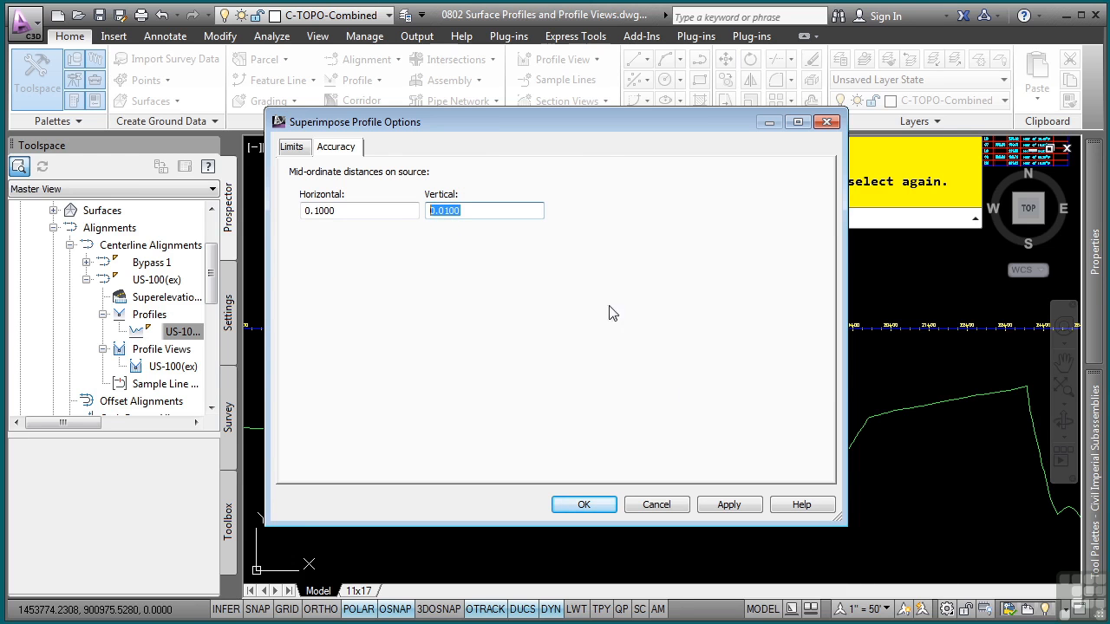
click(583, 504)
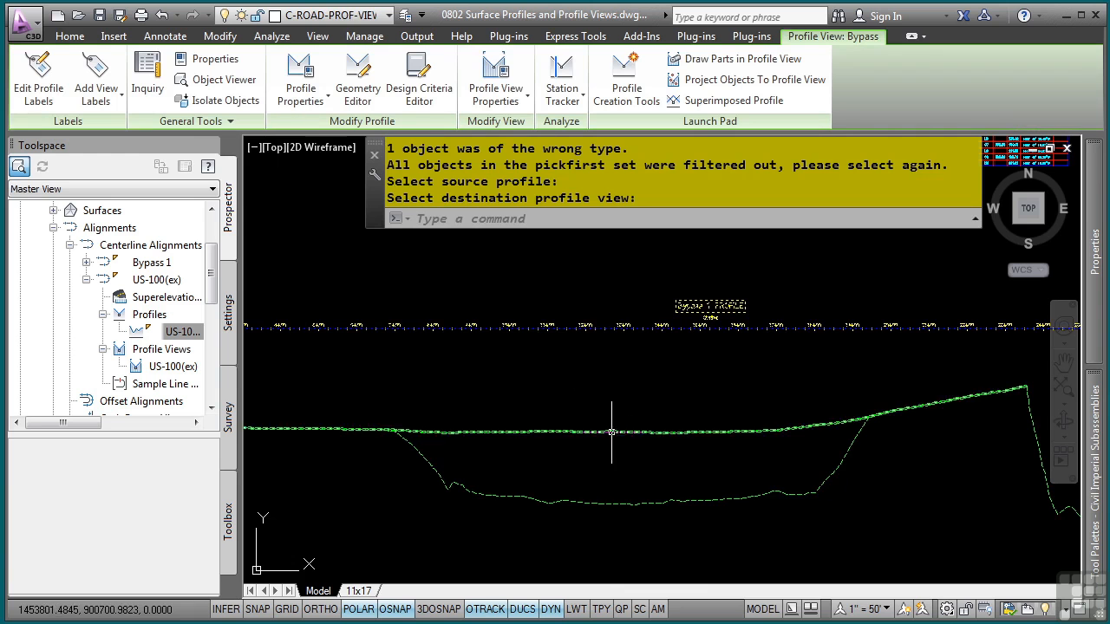
mouse_move(583, 441)
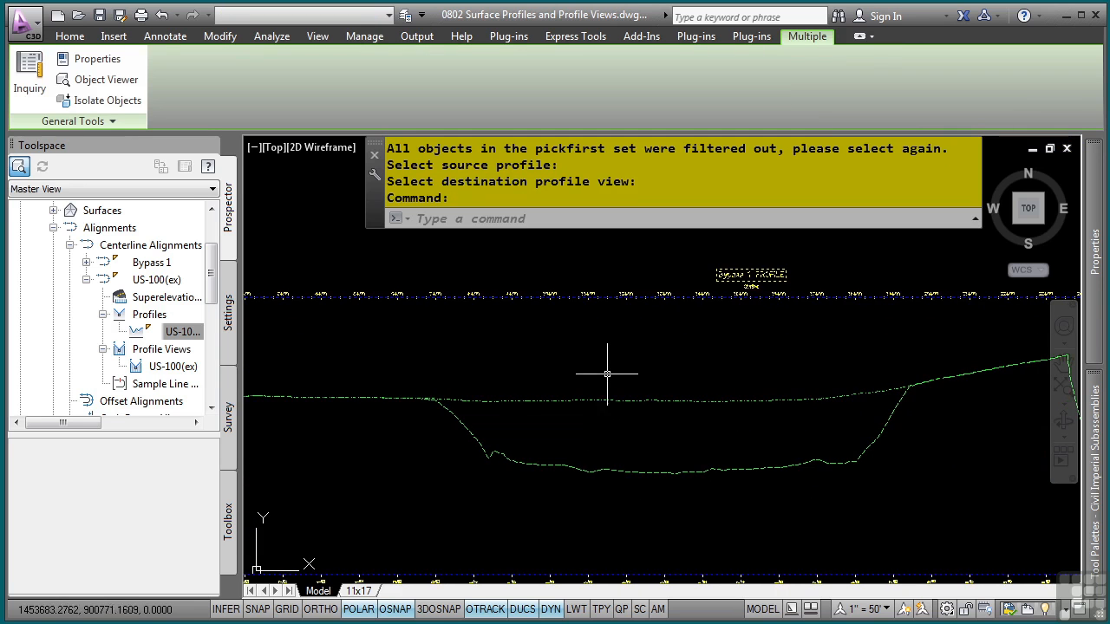
mouse_move(621, 347)
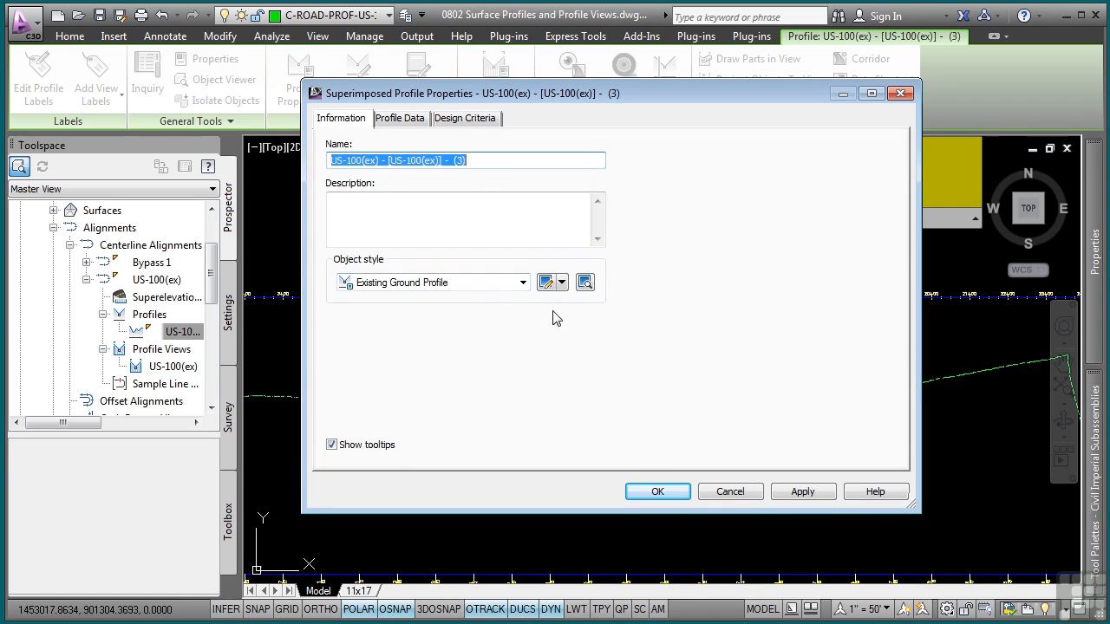
Copy the Existing Ground Profile style as 'Existing Offset', set all display components white, and apply it
click(559, 282)
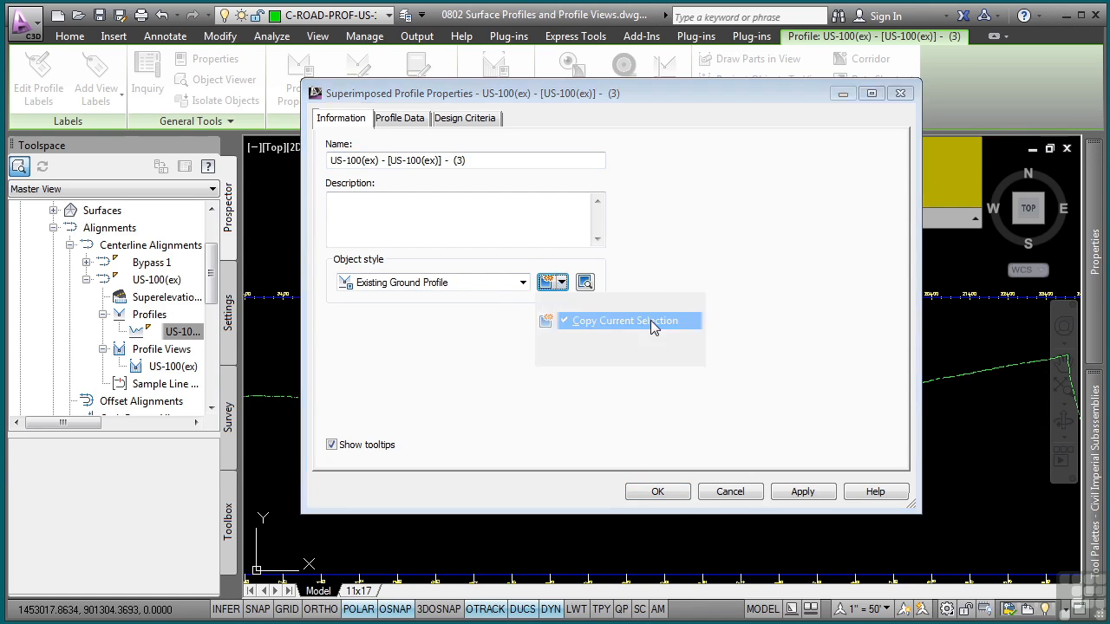
click(623, 320)
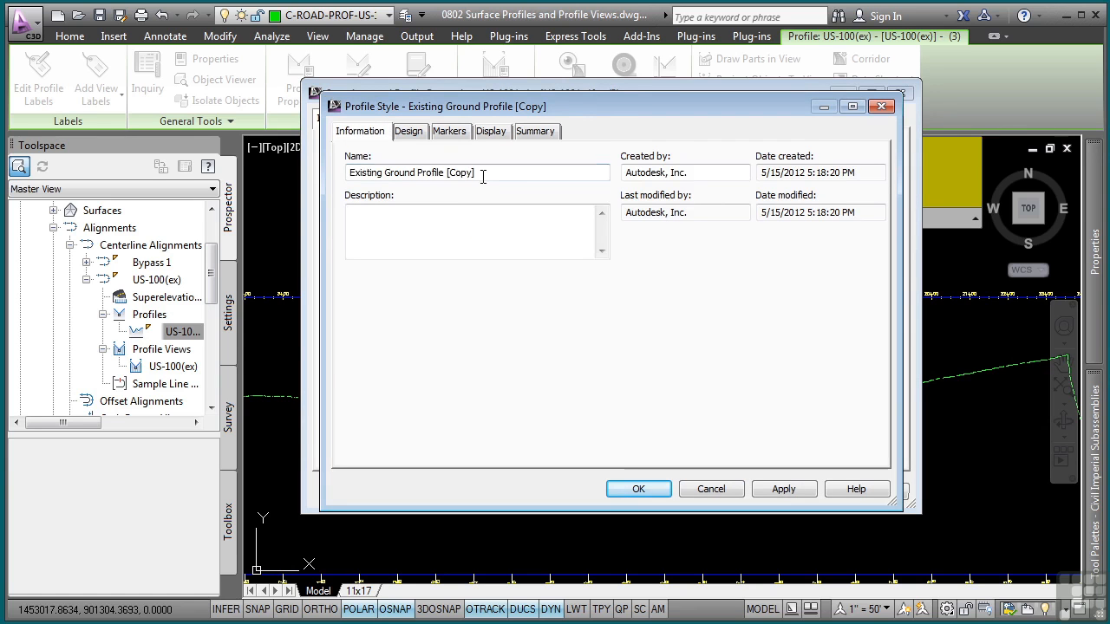
text(Existing Offset)
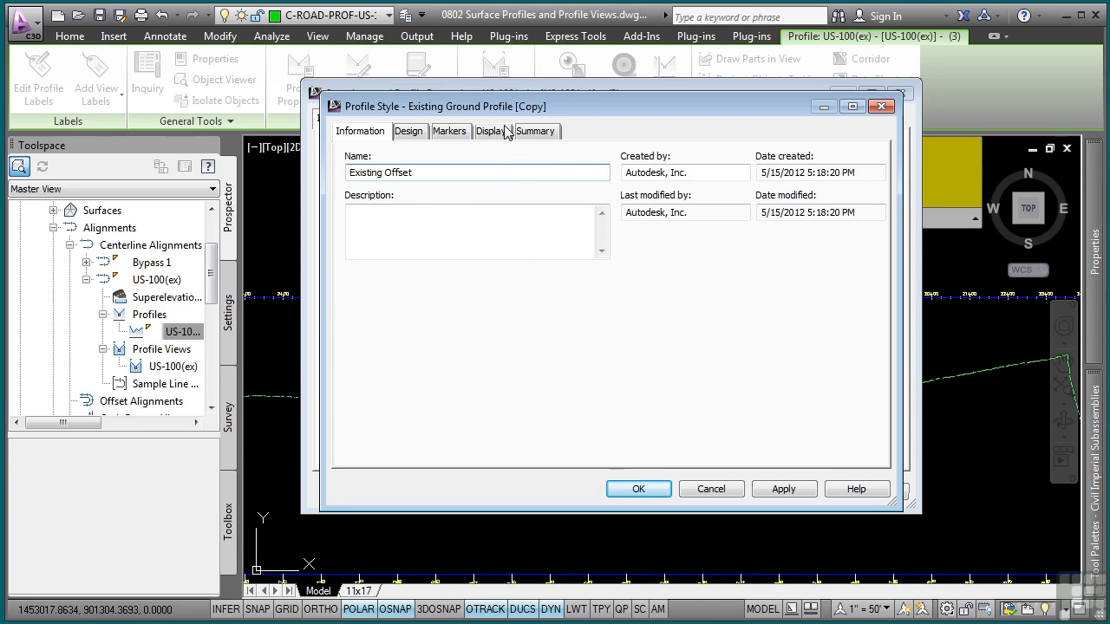
click(491, 131)
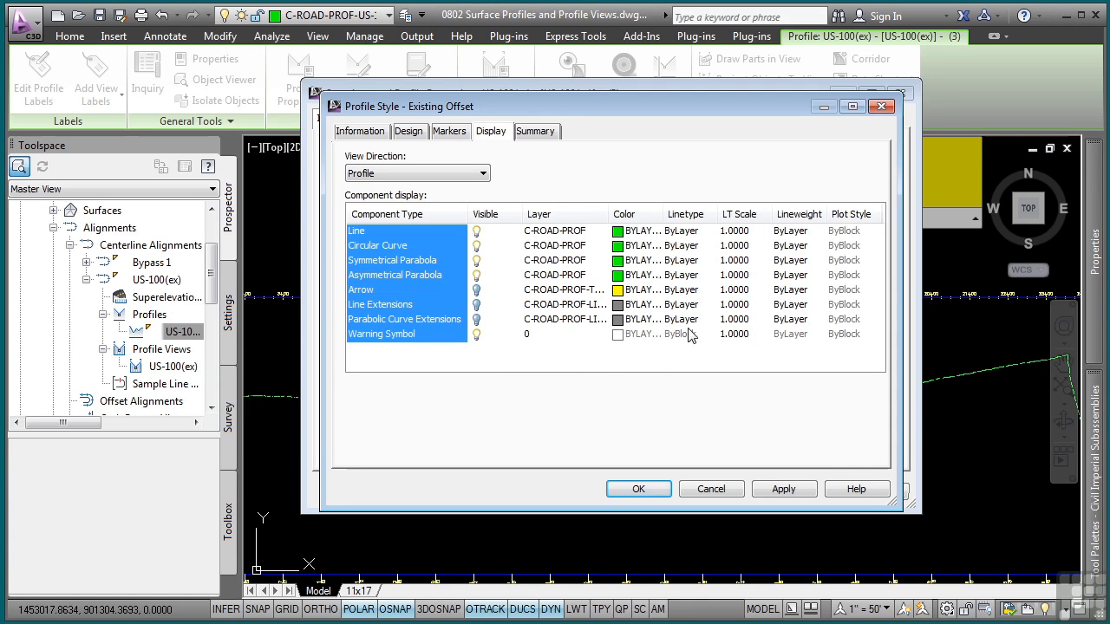
mouse_move(634, 217)
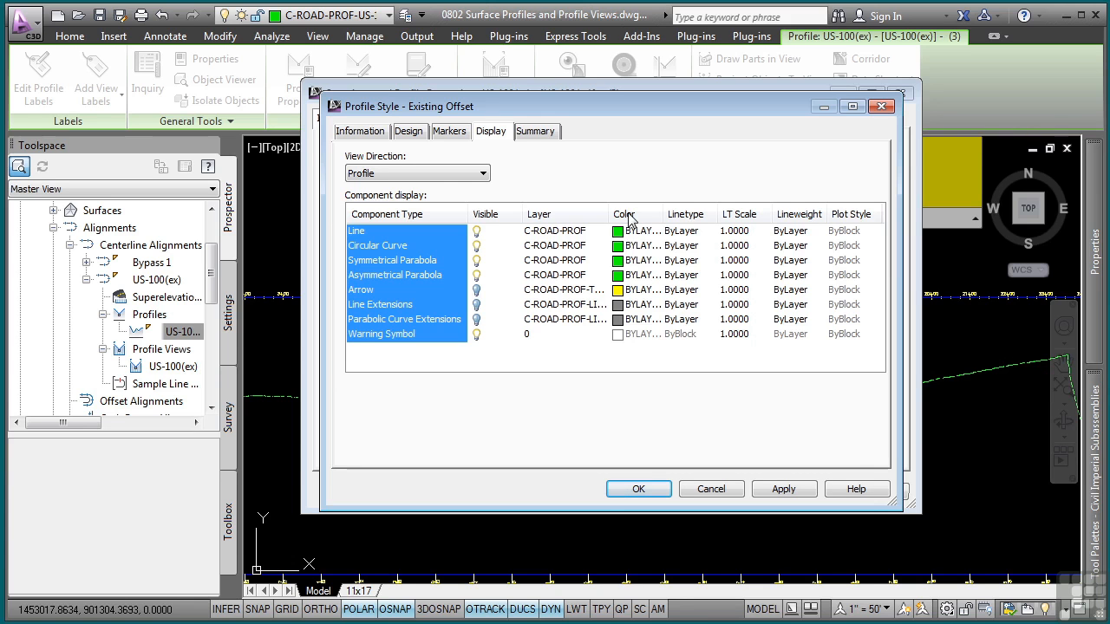
click(618, 229)
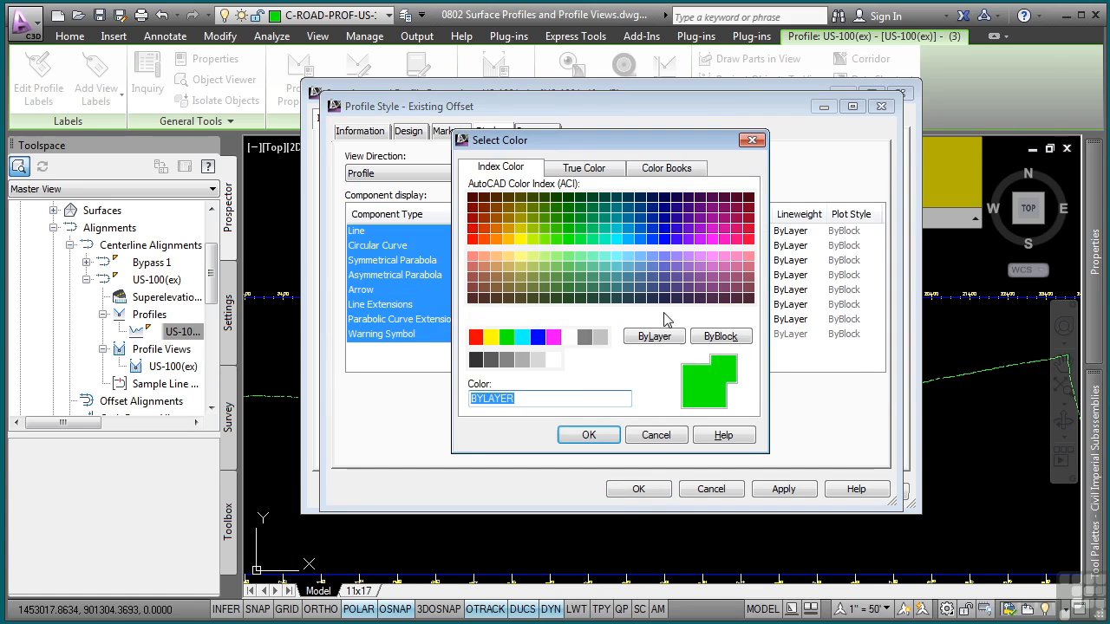
click(569, 337)
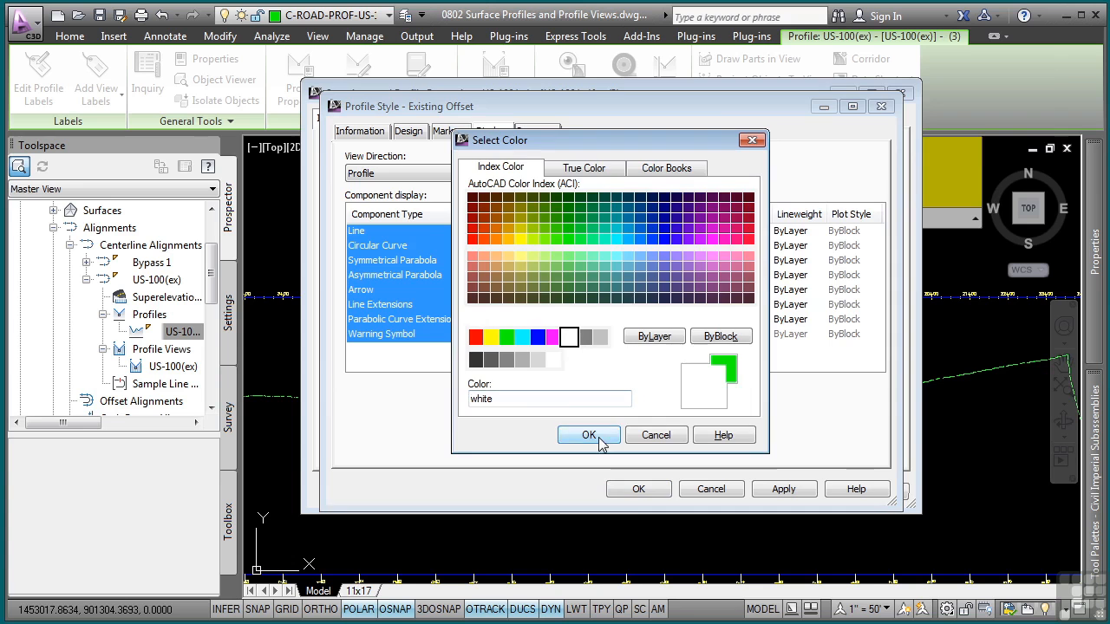
click(589, 435)
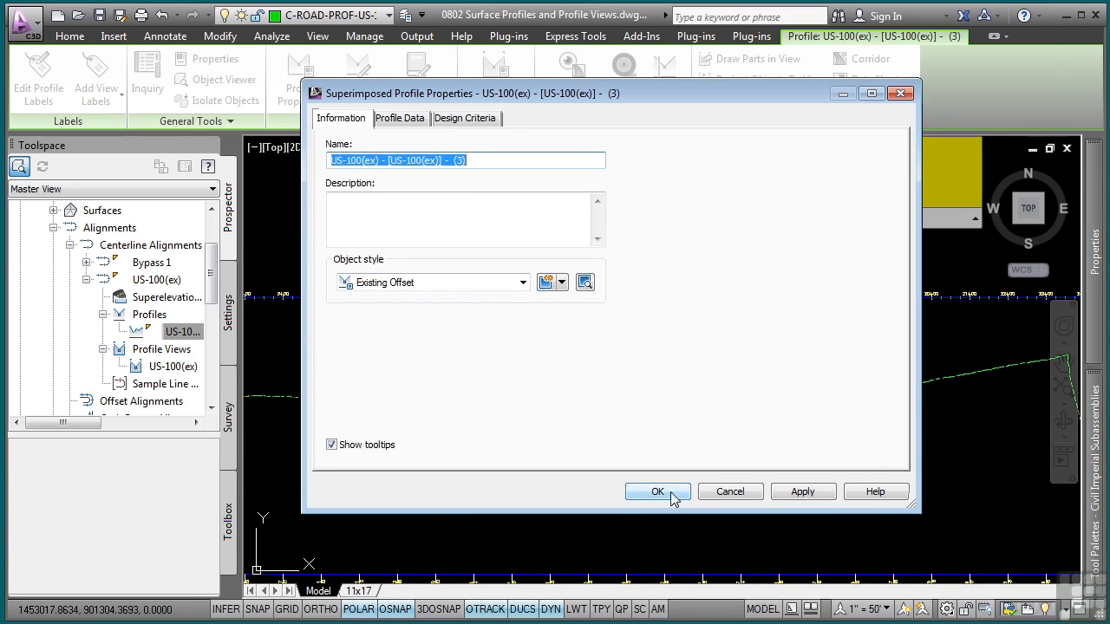
click(657, 491)
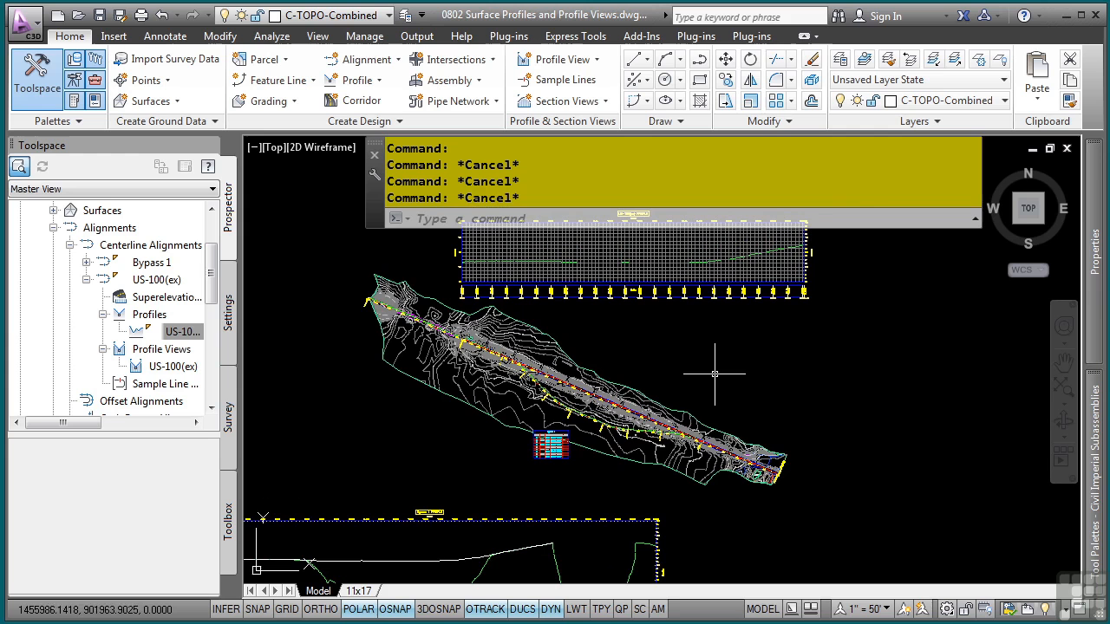
mouse_move(693, 386)
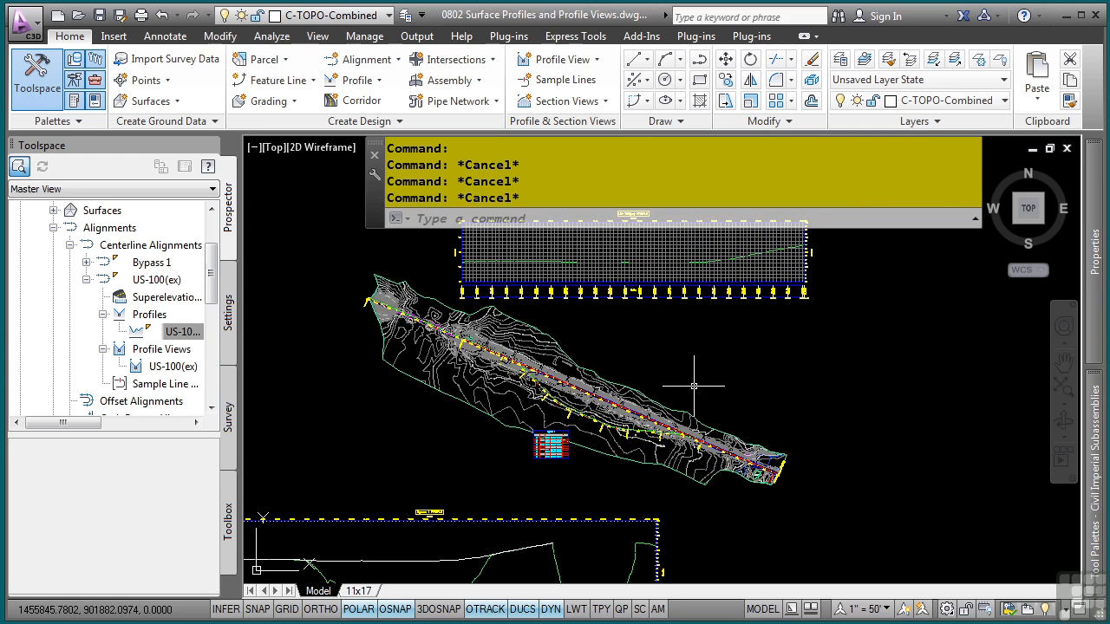
mouse_move(254, 156)
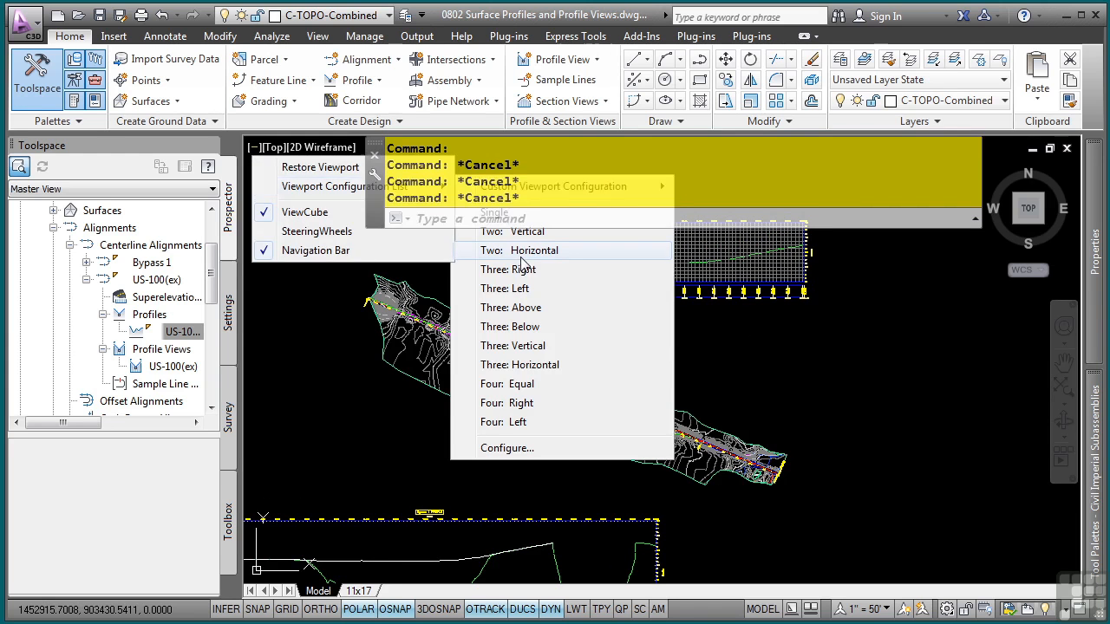
Choose the Two: Horizontal viewport configuration, putting profile view above plan
click(533, 250)
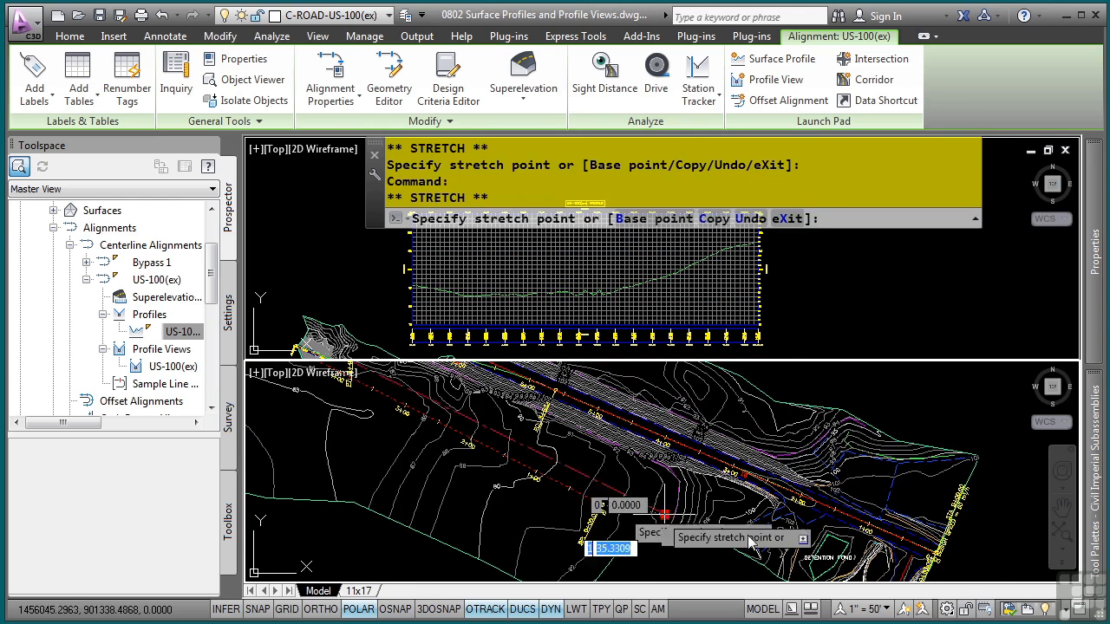
Drop the selected US-100(ex) alignment grip at a new location in the lower viewport
click(754, 508)
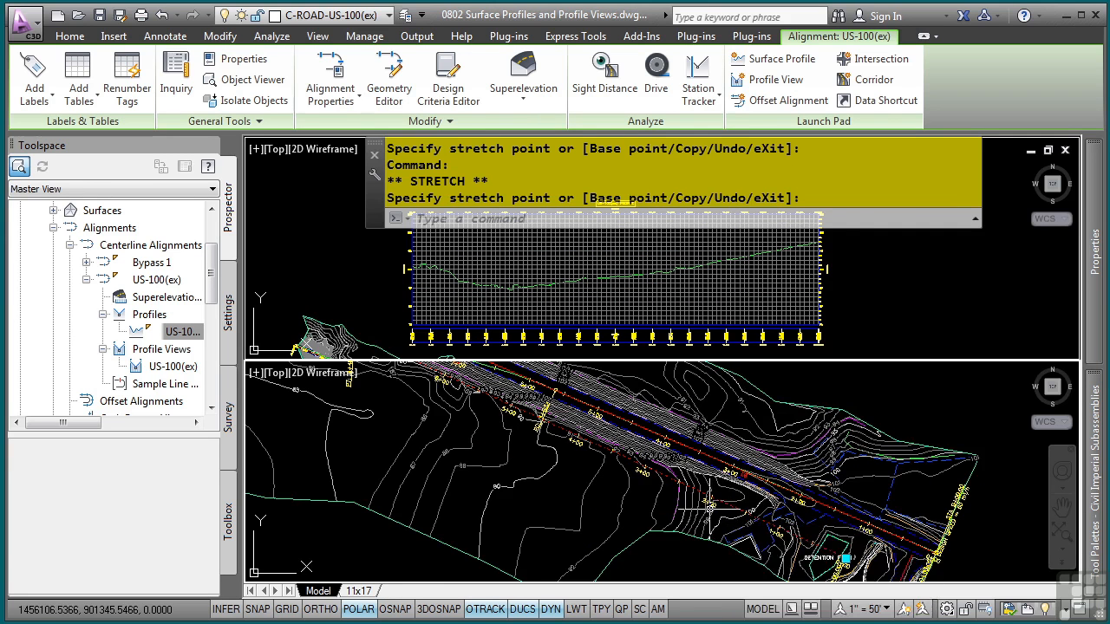
mouse_move(837, 542)
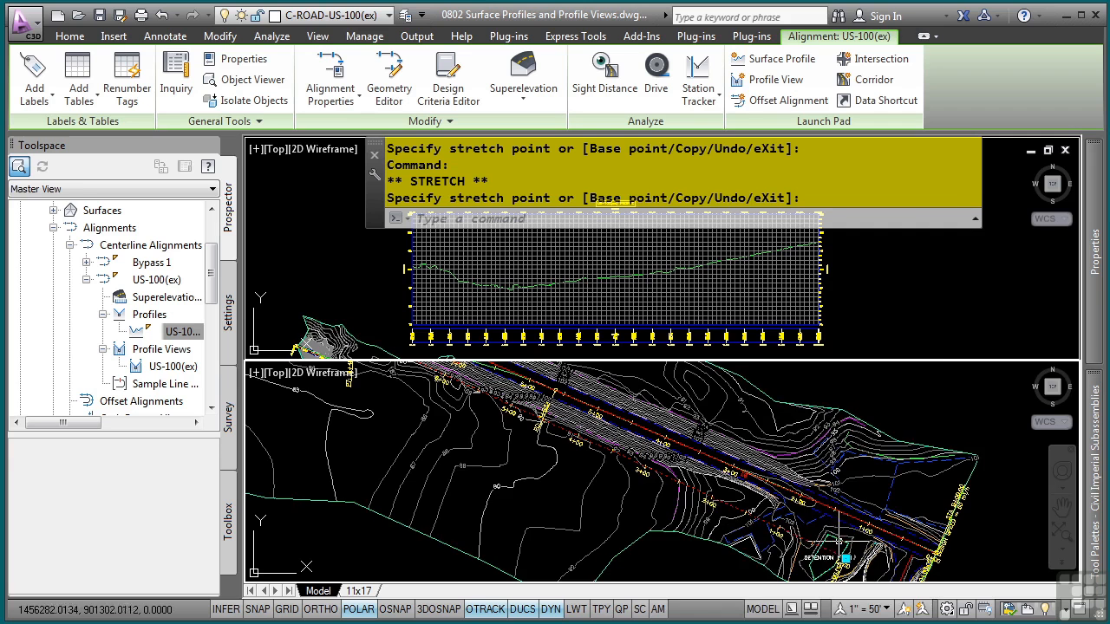